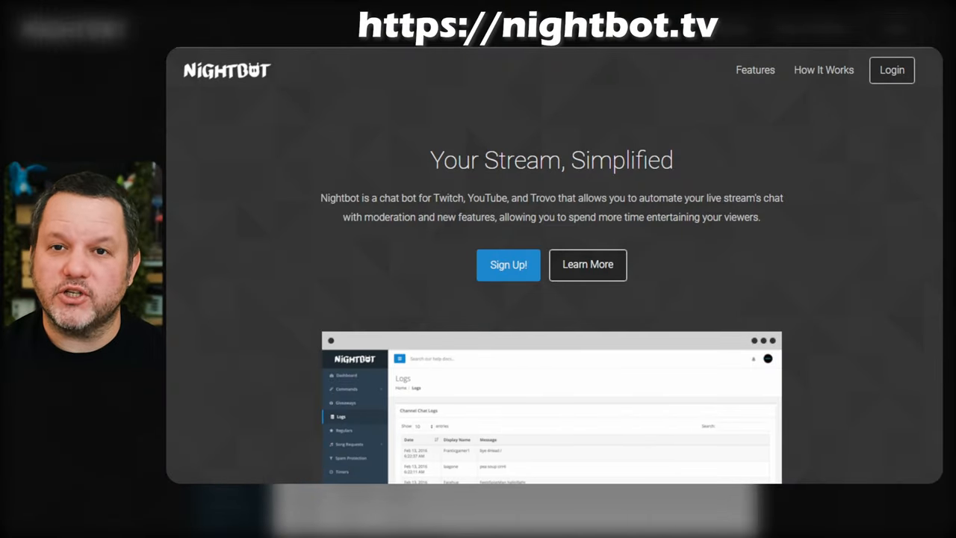
mouse_move(882, 72)
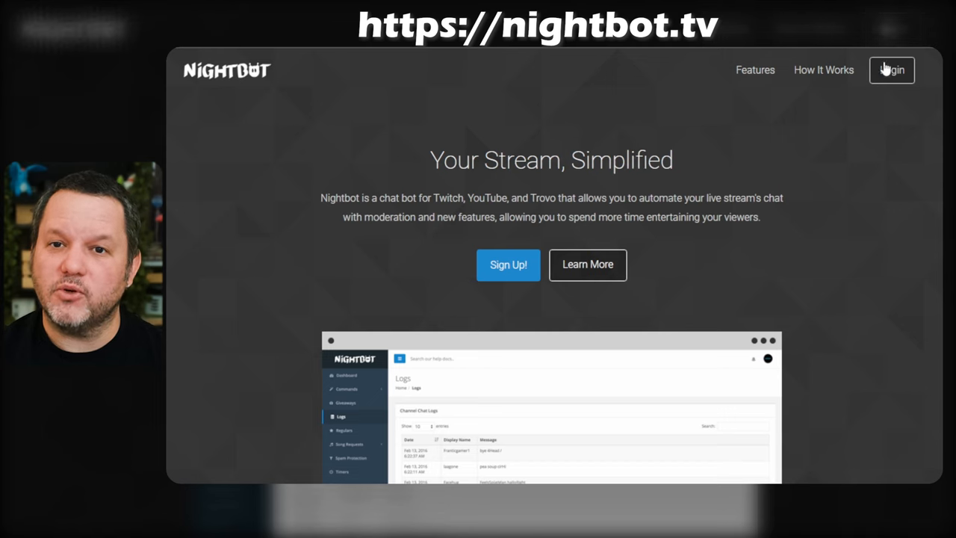
Step: Log in on nightbot.tv and authorize Nightbot's access to the Twitch account
left_click(884, 71)
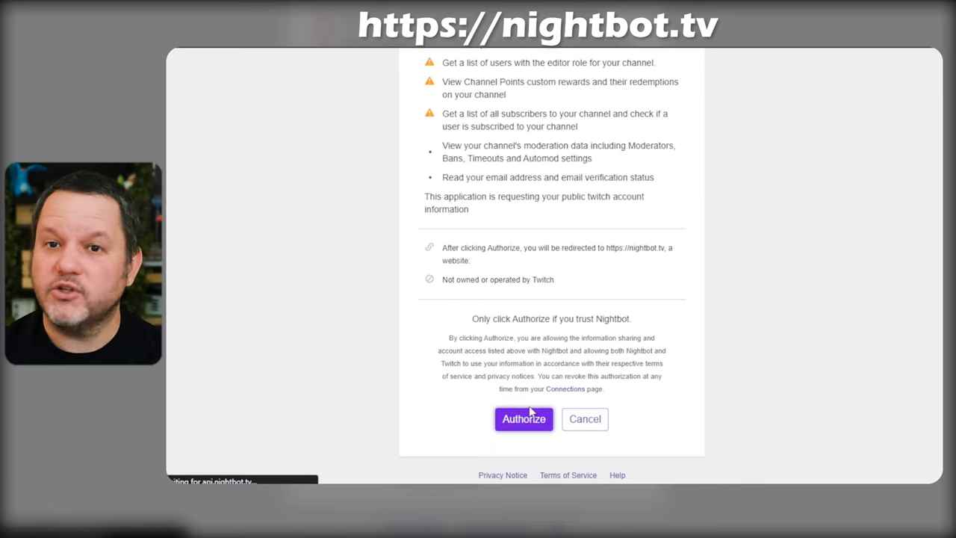
left_click(523, 418)
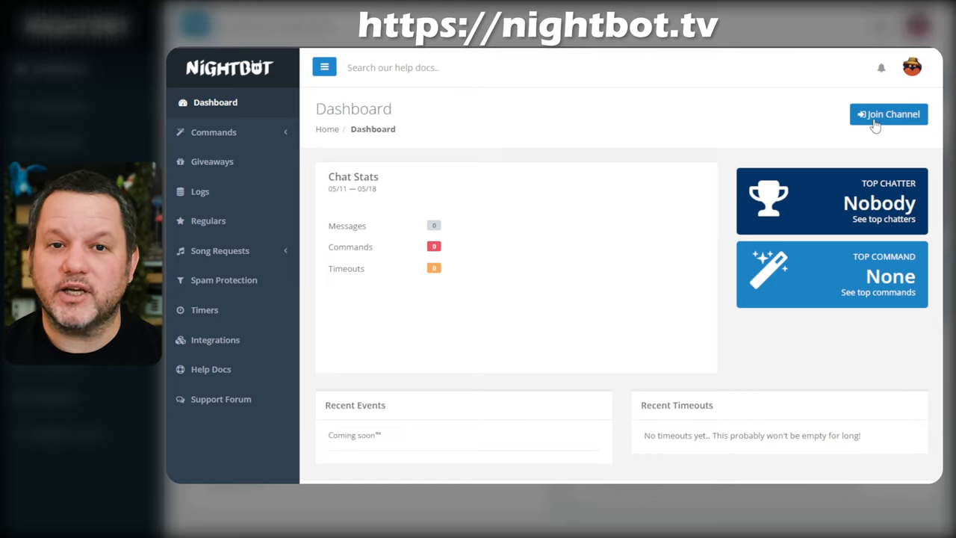
Step: Send Nightbot to join the stream's channel from the dashboard
left_click(888, 113)
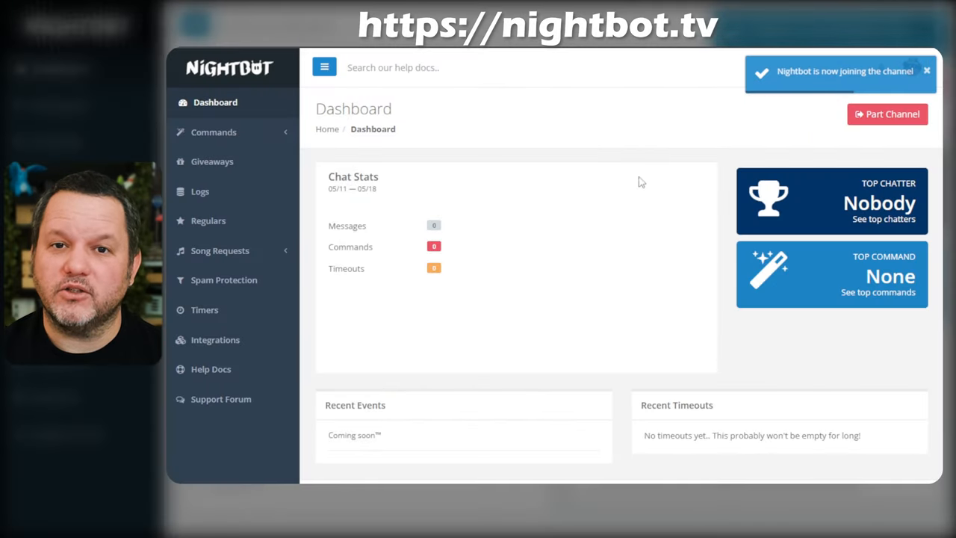
mouse_move(807, 150)
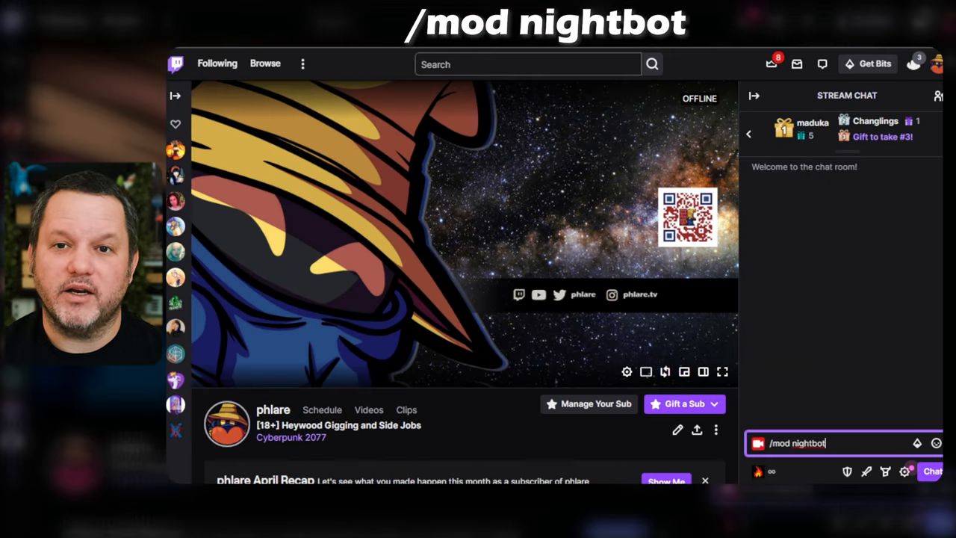
Step: Send /mod nightbot in Twitch chat to make Nightbot a channel moderator
key("Enter")
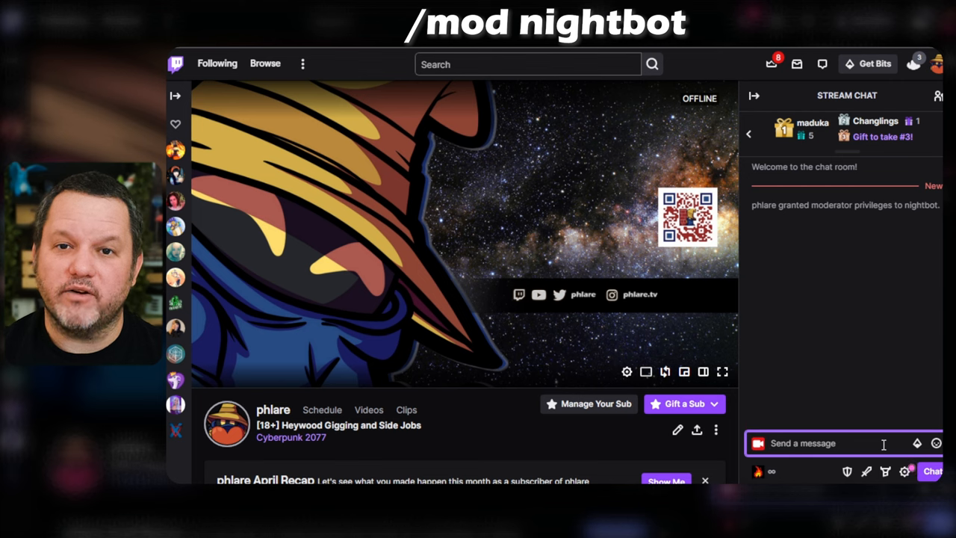
type("/mod")
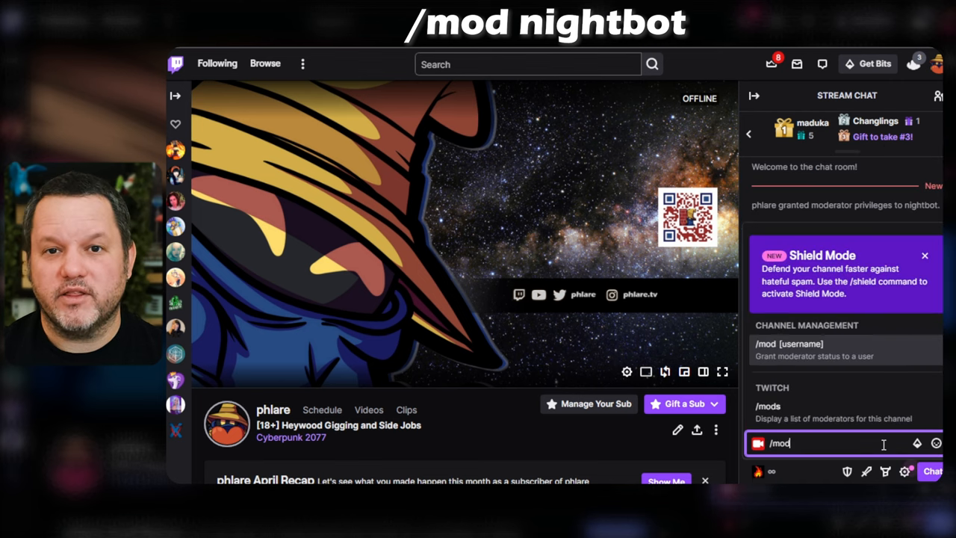
key("Enter")
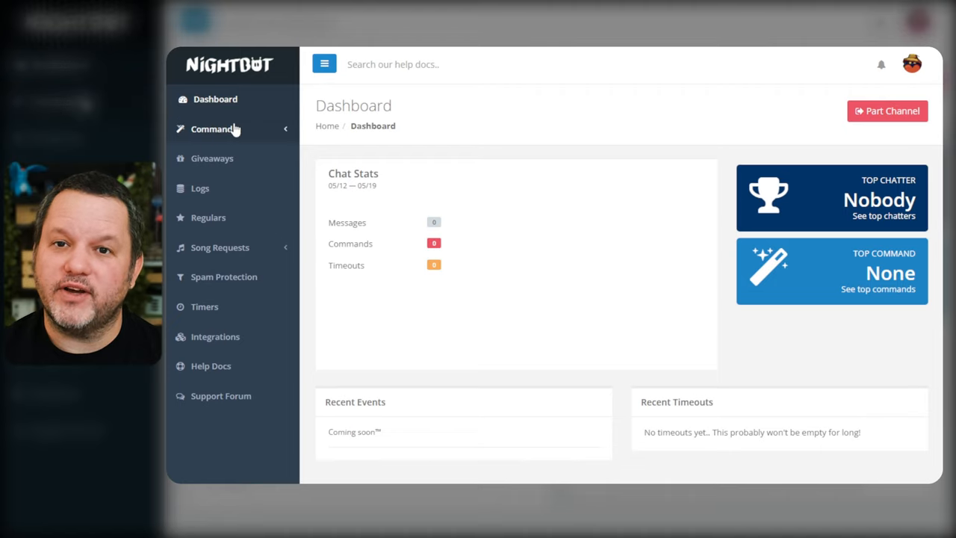
Step: Show the Commands > Default list and look through the disabled default commands
left_click(215, 128)
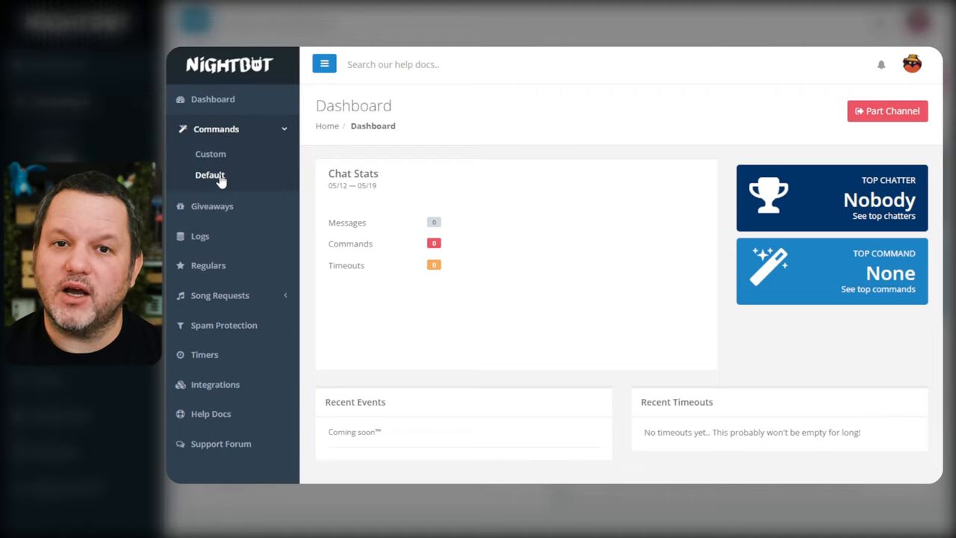
left_click(209, 175)
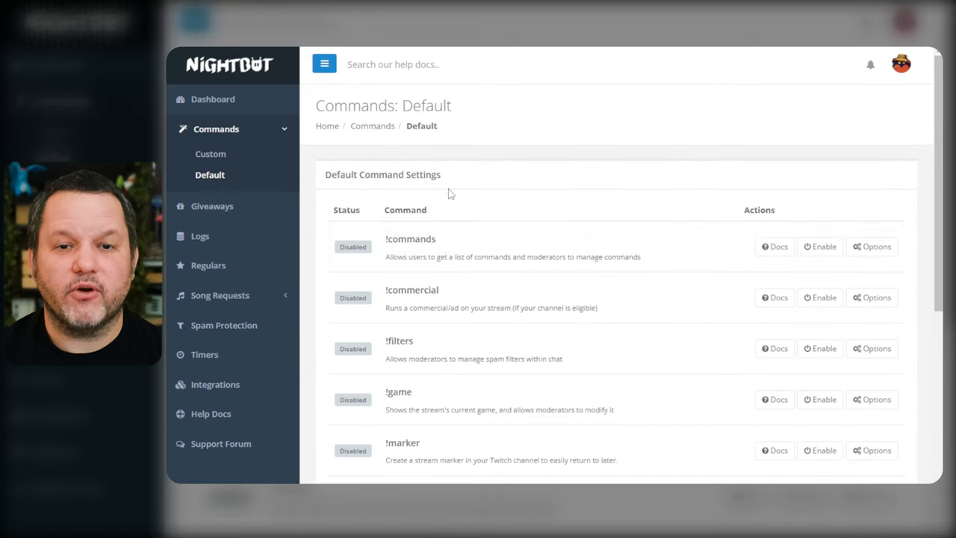
scroll("down", 3)
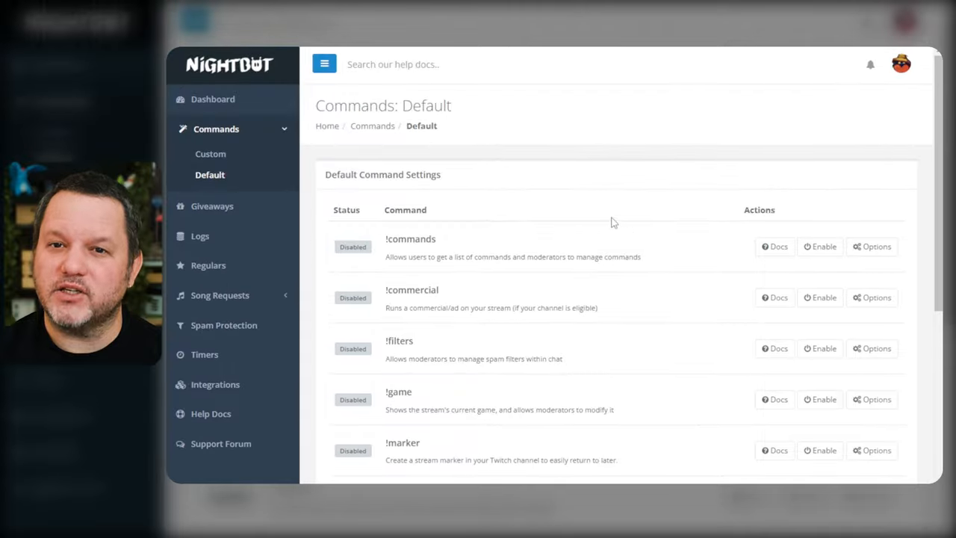
mouse_move(218, 131)
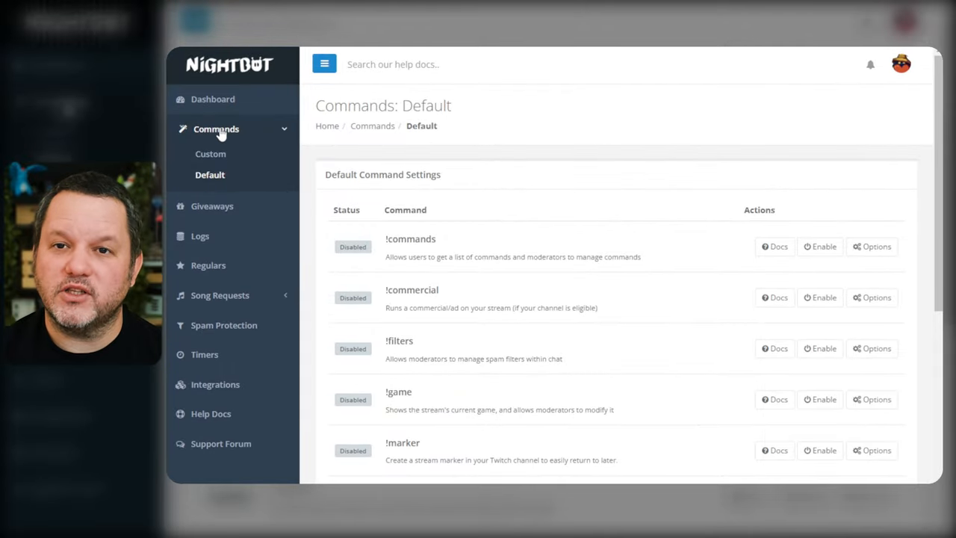
mouse_move(212, 179)
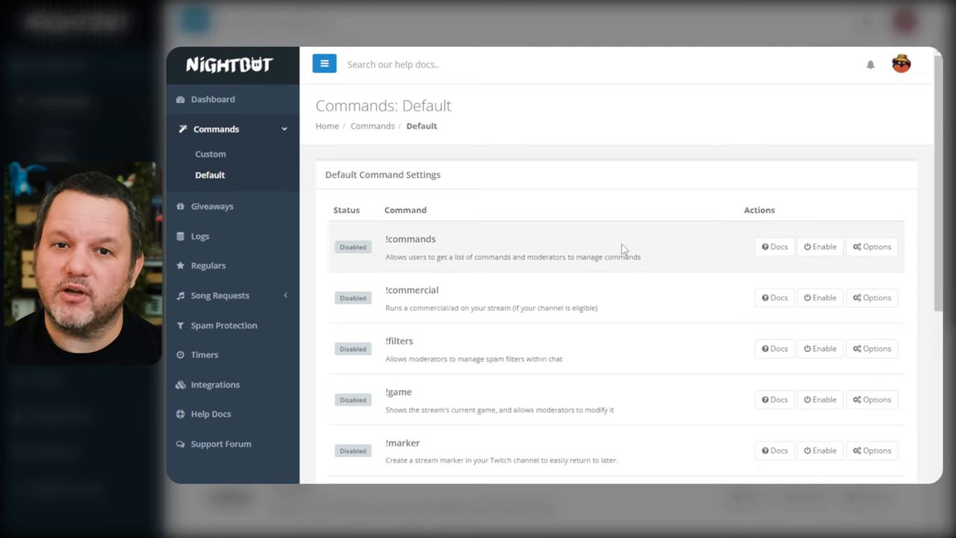
scroll("down", 3)
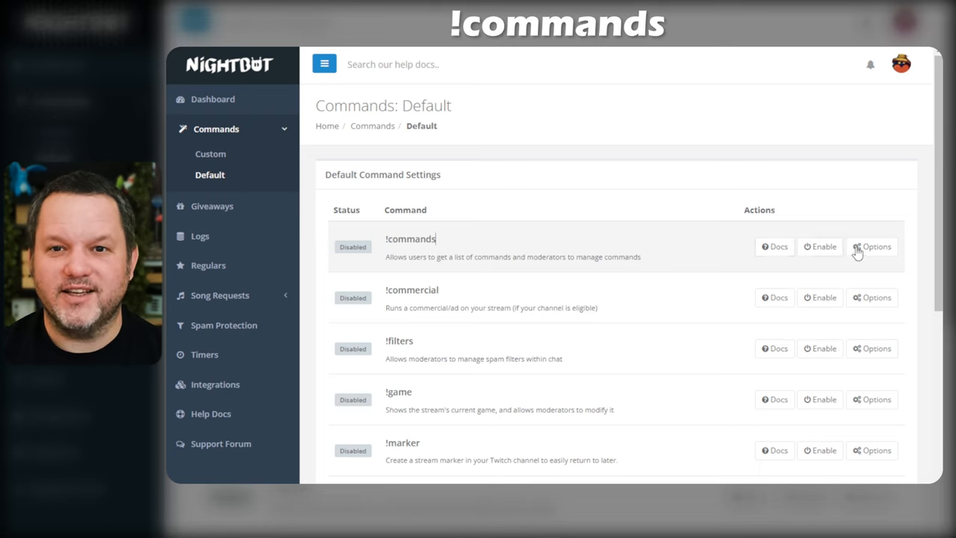
Step: Review !commands options, keeping userlevel Everyone and the cooldown at 10 seconds
left_click(874, 246)
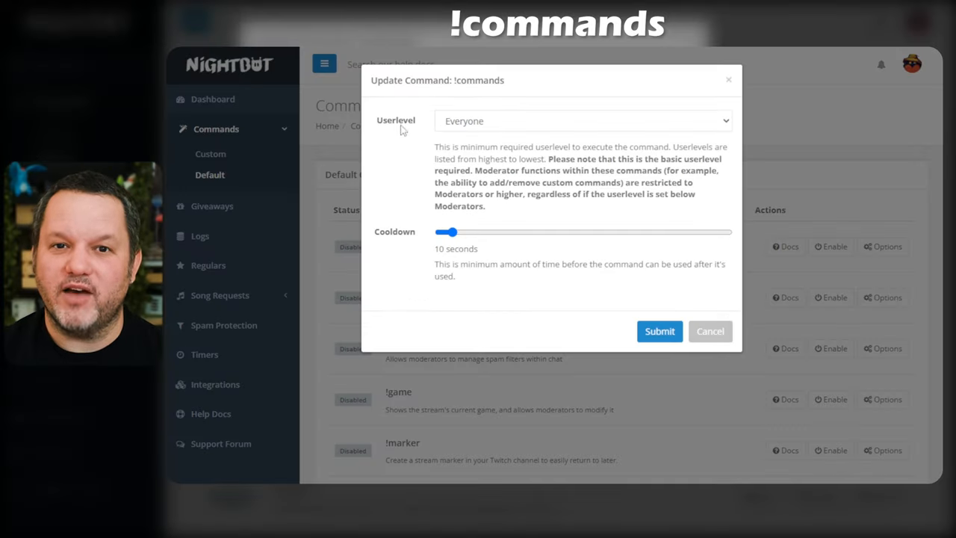
mouse_move(590, 313)
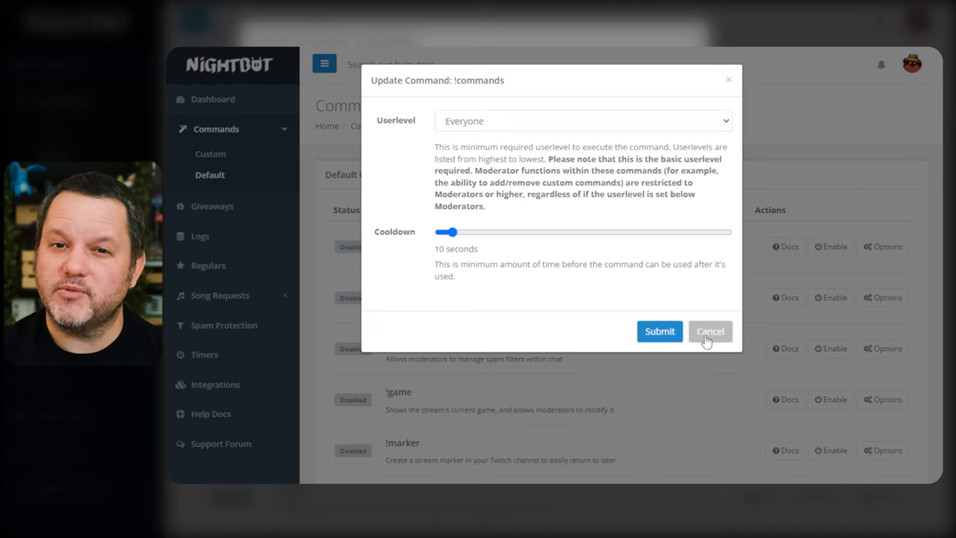
left_click(711, 332)
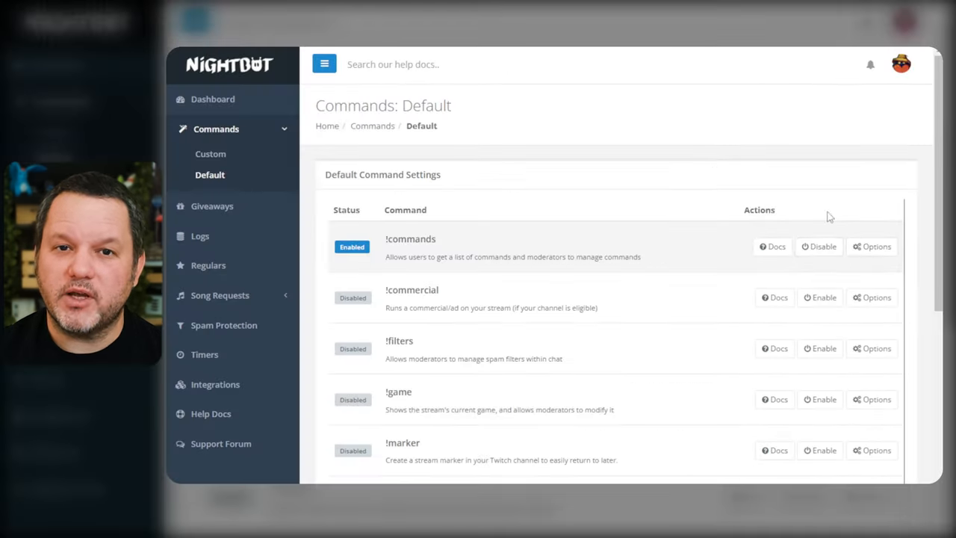
left_click(875, 247)
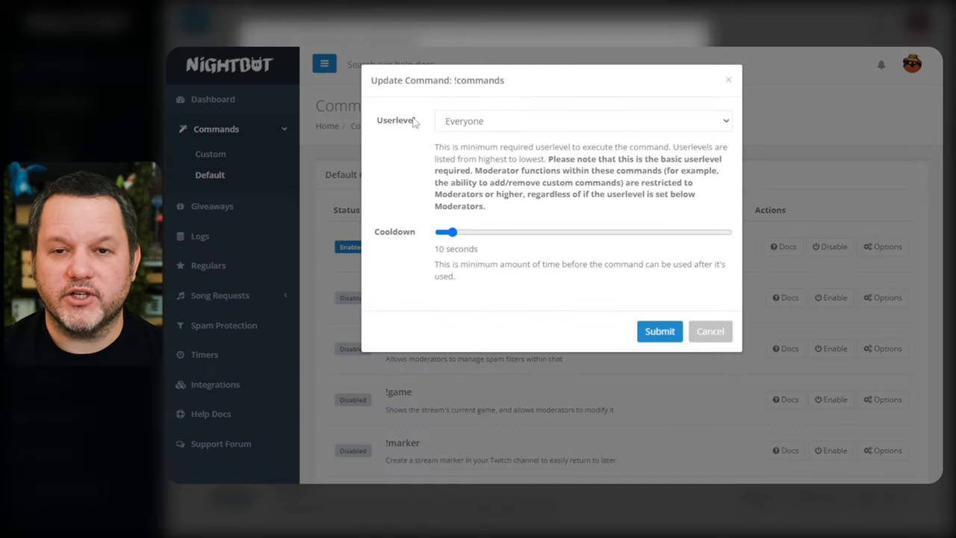
left_click(583, 120)
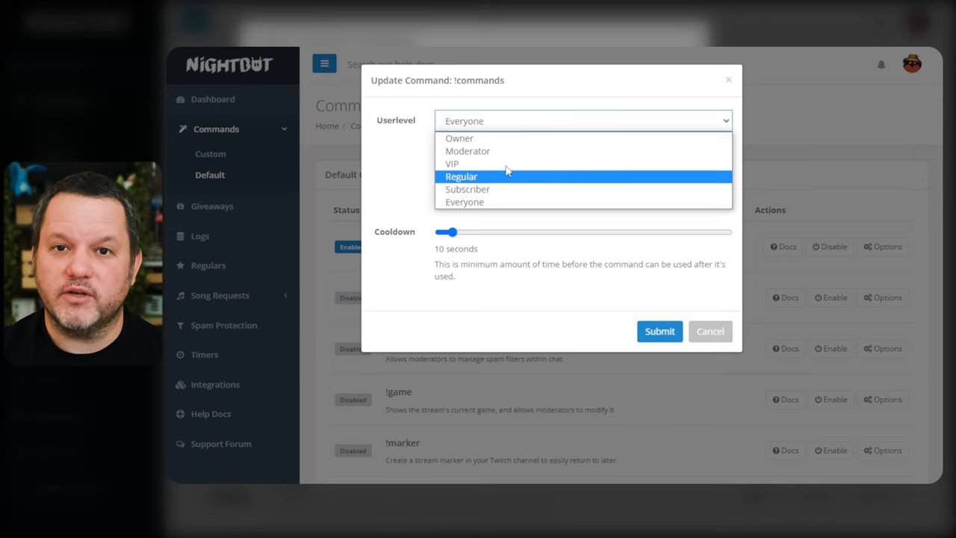
left_click(465, 201)
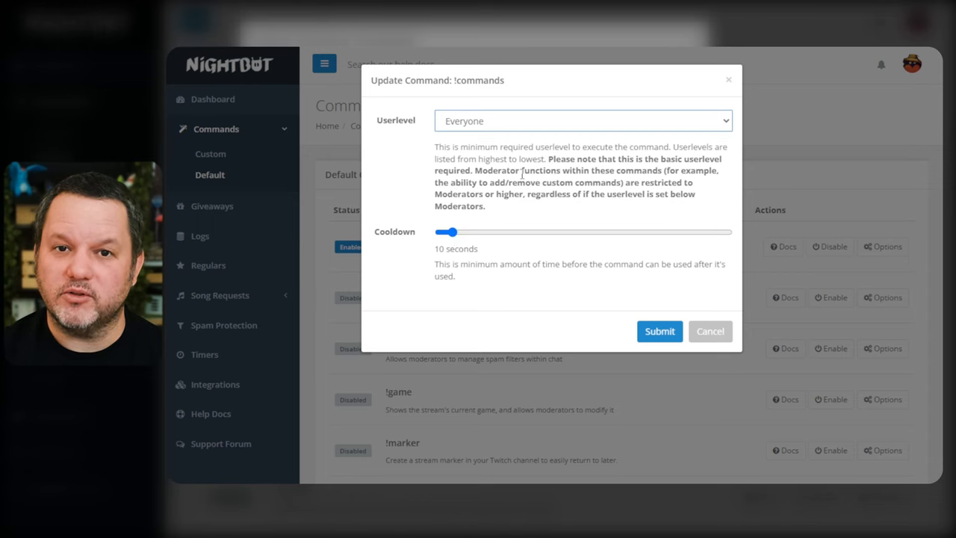
mouse_move(551, 158)
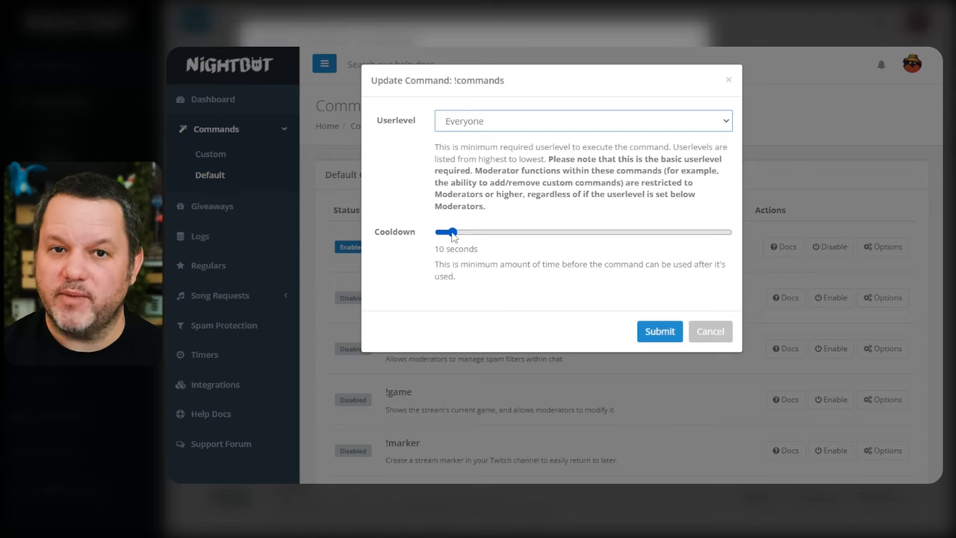
left_click_drag(448, 232, 509, 232)
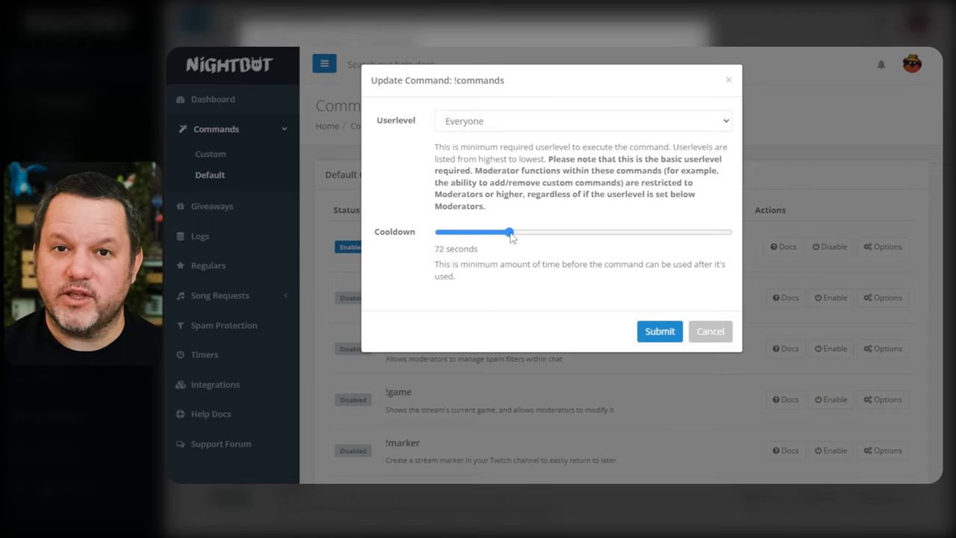
left_click_drag(510, 232, 451, 232)
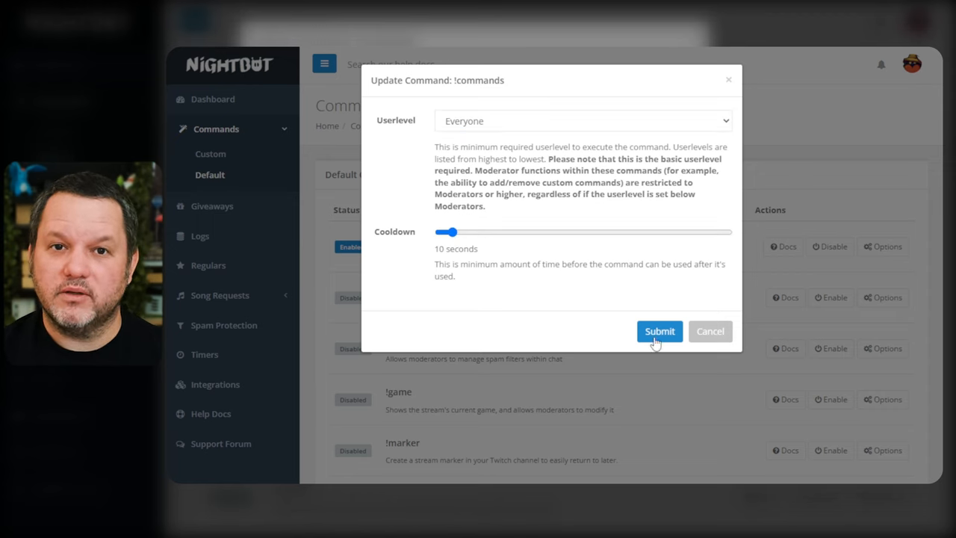
Step: Submit the !commands settings and enable the !game default command
left_click(659, 331)
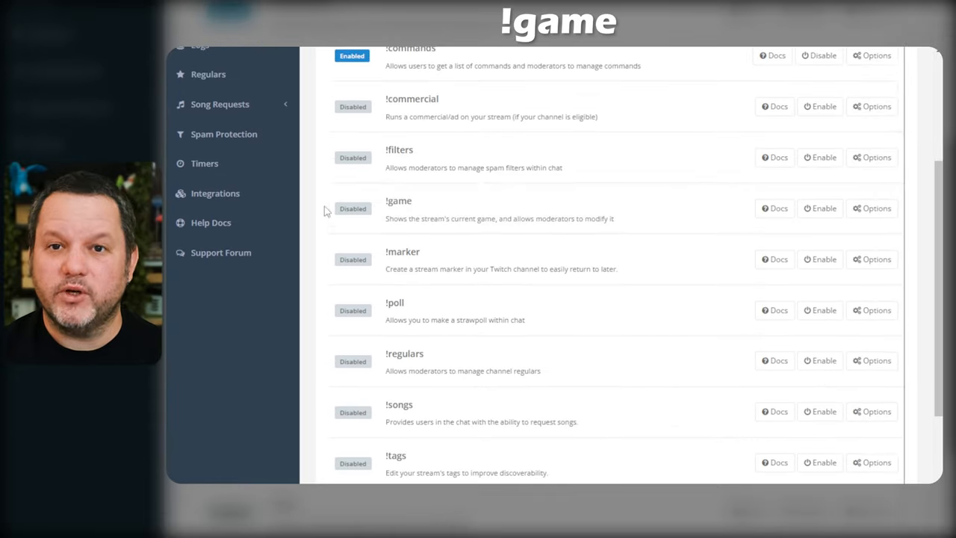
left_click(818, 207)
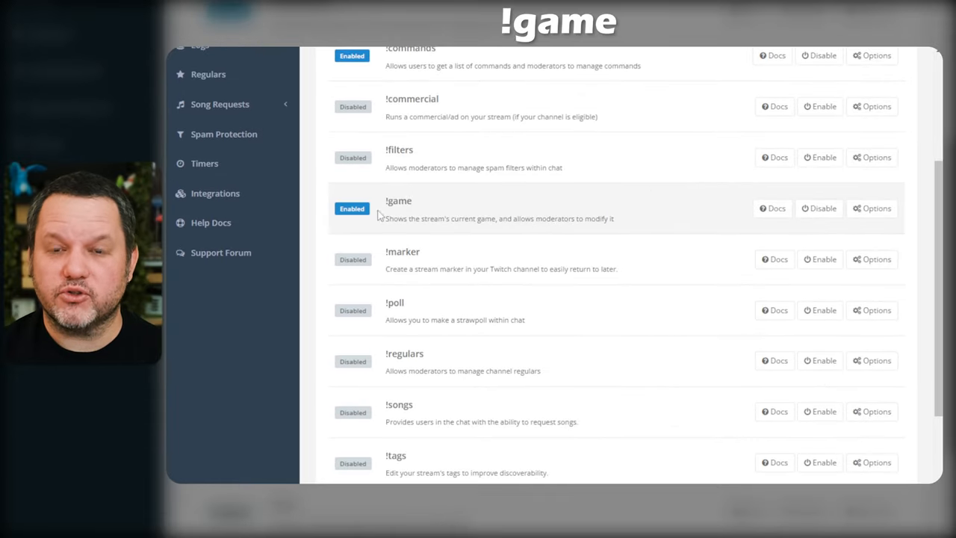
left_click(872, 207)
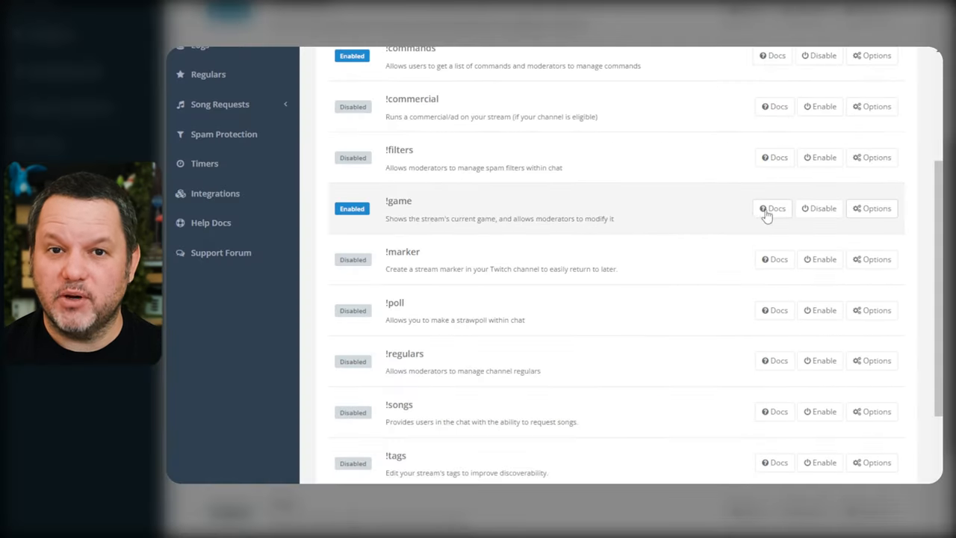
Step: Read the Nightbot Docs page describing !game usage and userlevel
left_click(773, 209)
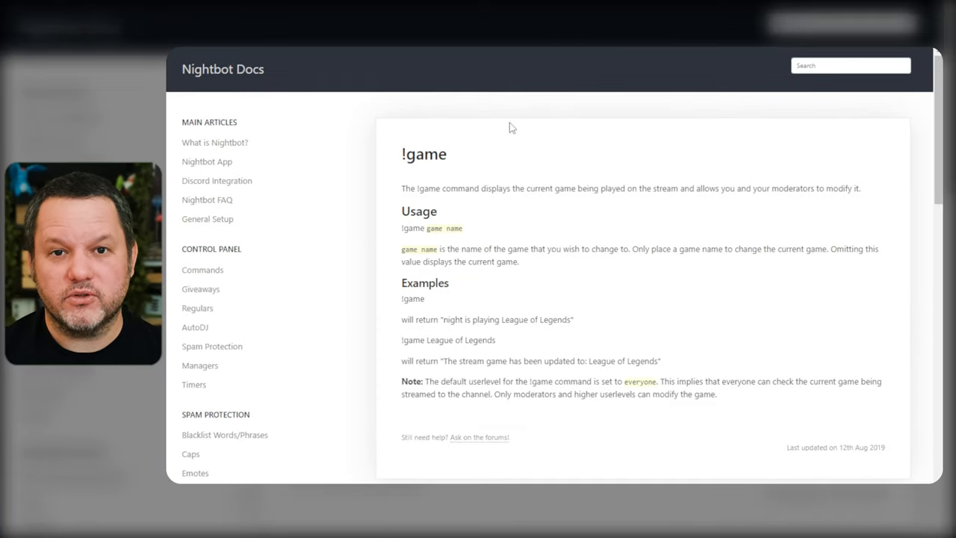
scroll("down", 3)
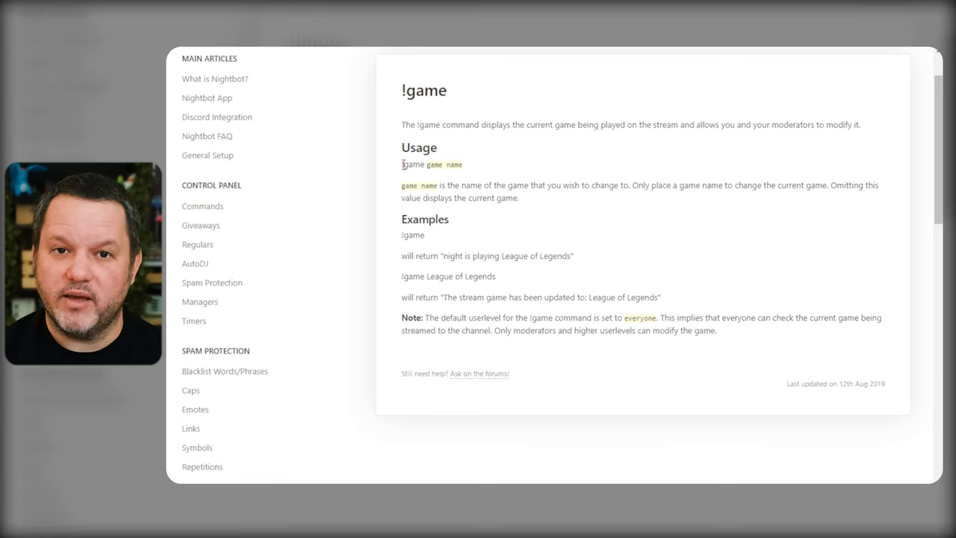
mouse_move(480, 168)
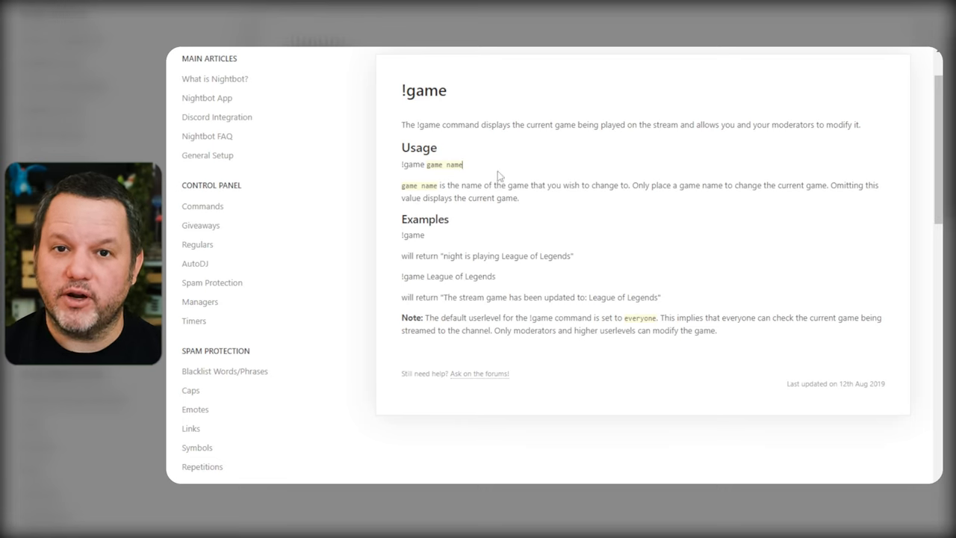
mouse_move(594, 245)
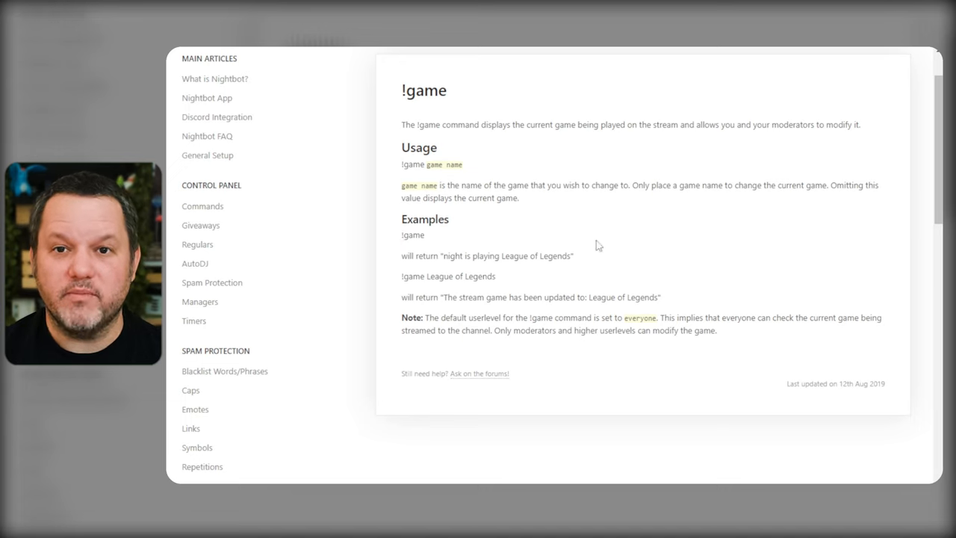
mouse_move(639, 279)
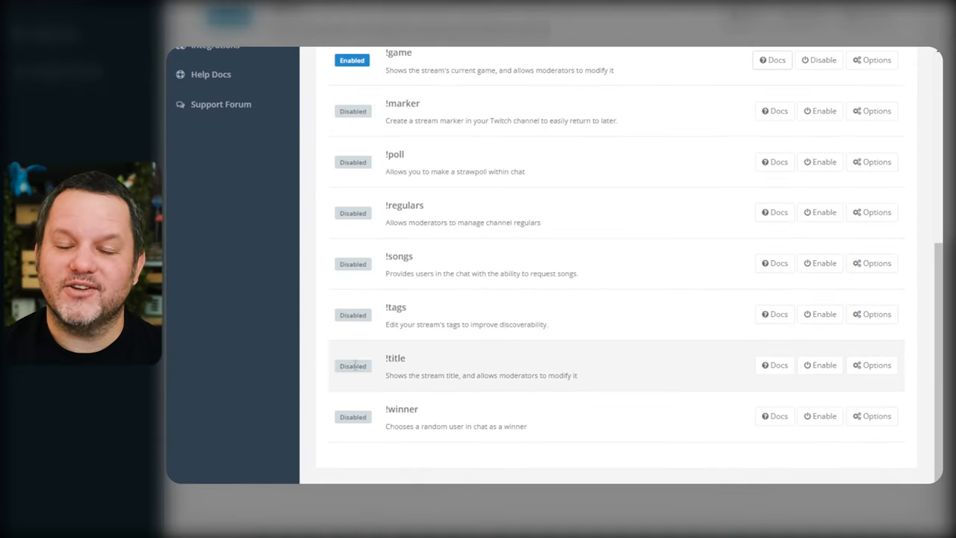
Step: Enable the !tags and !marker default commands
left_click(818, 314)
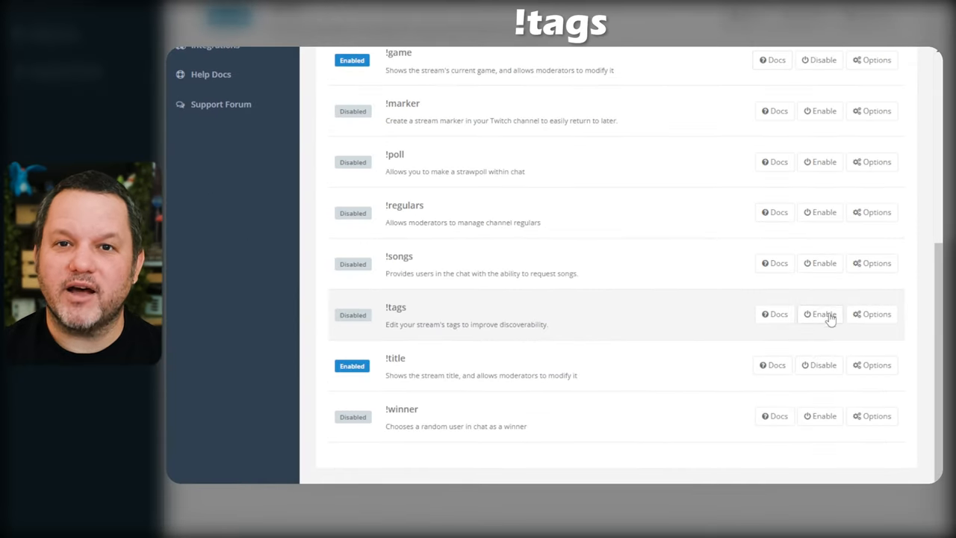
left_click(820, 314)
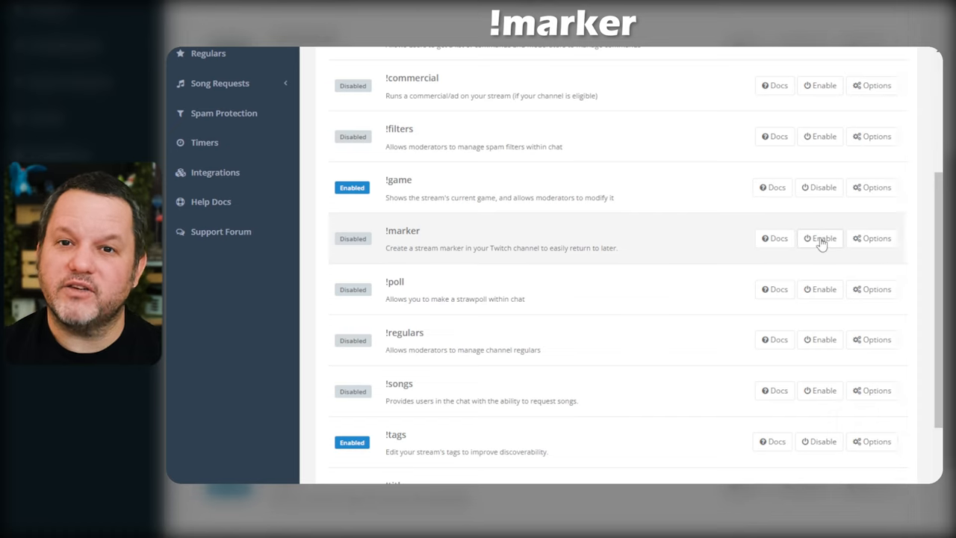
left_click(819, 237)
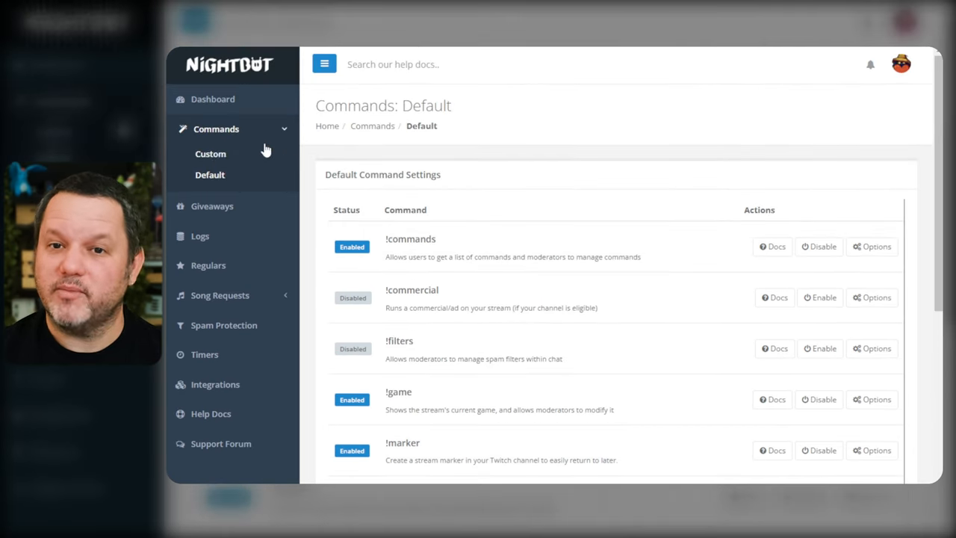
Step: Go to Commands > Custom and start a new custom command with + Add Command
left_click(209, 153)
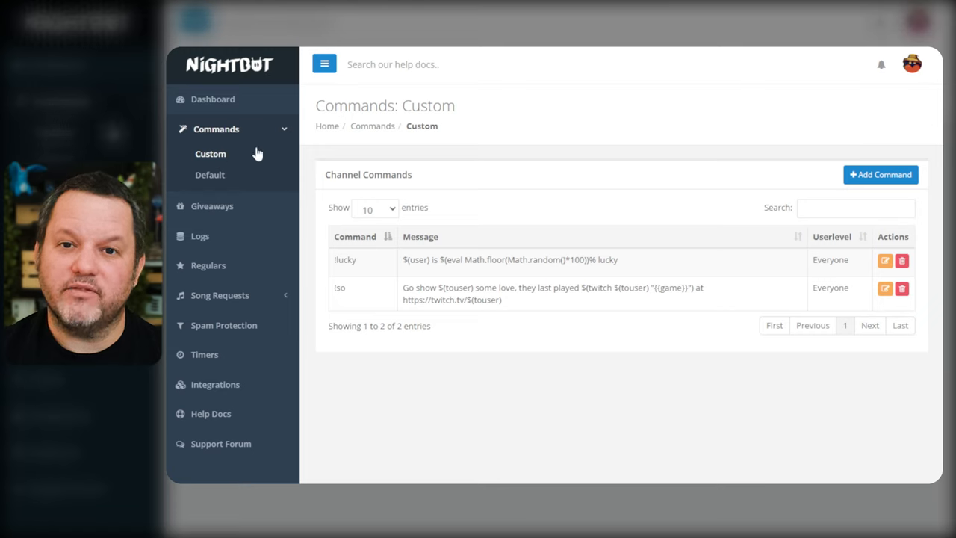
mouse_move(197, 104)
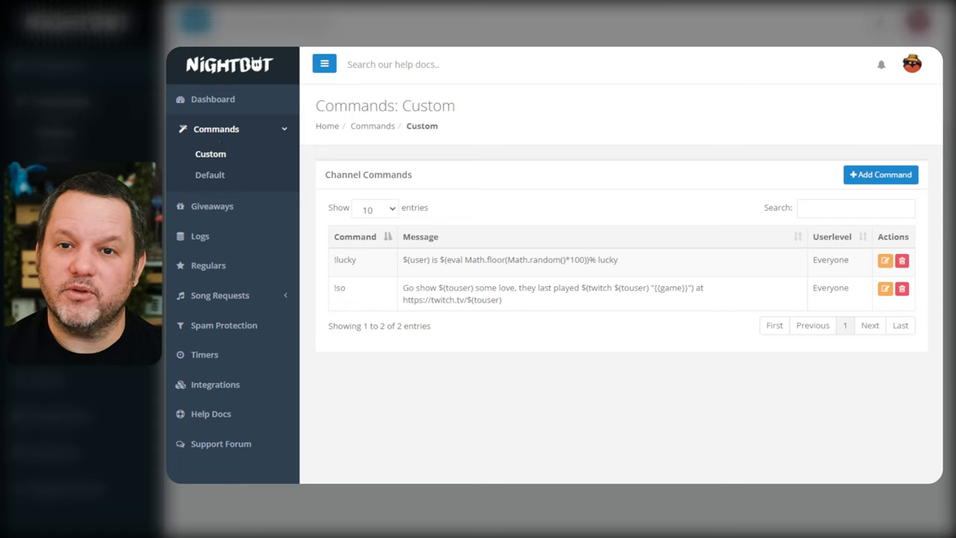
mouse_move(466, 218)
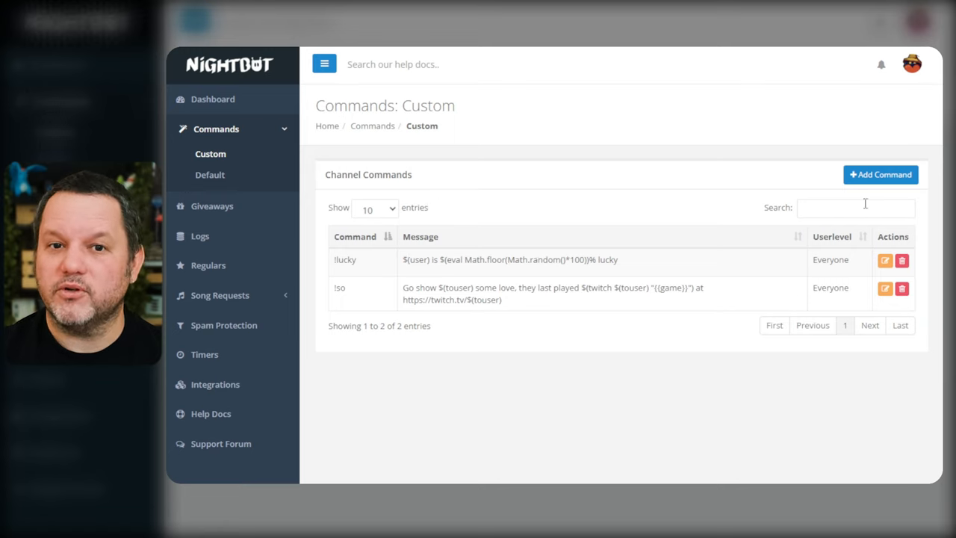
left_click(881, 173)
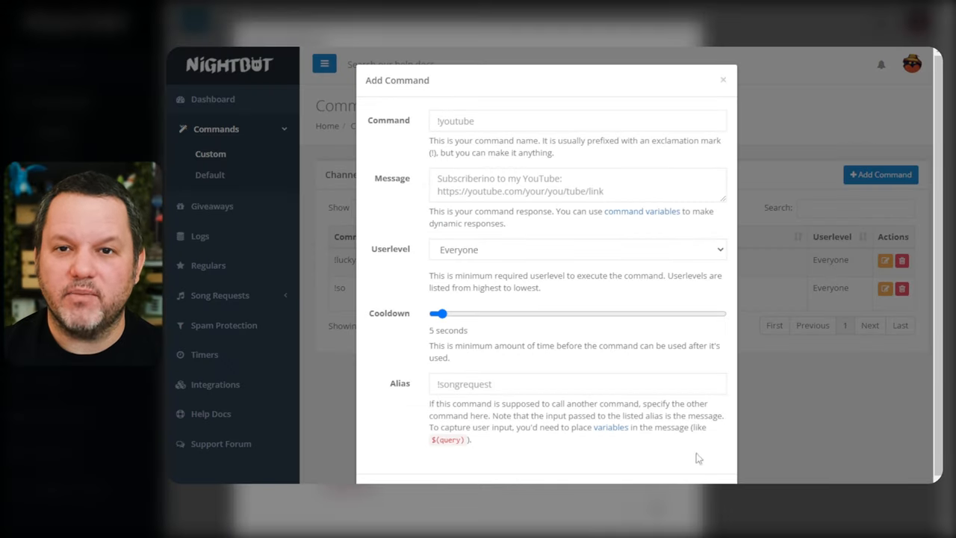
left_click(483, 120)
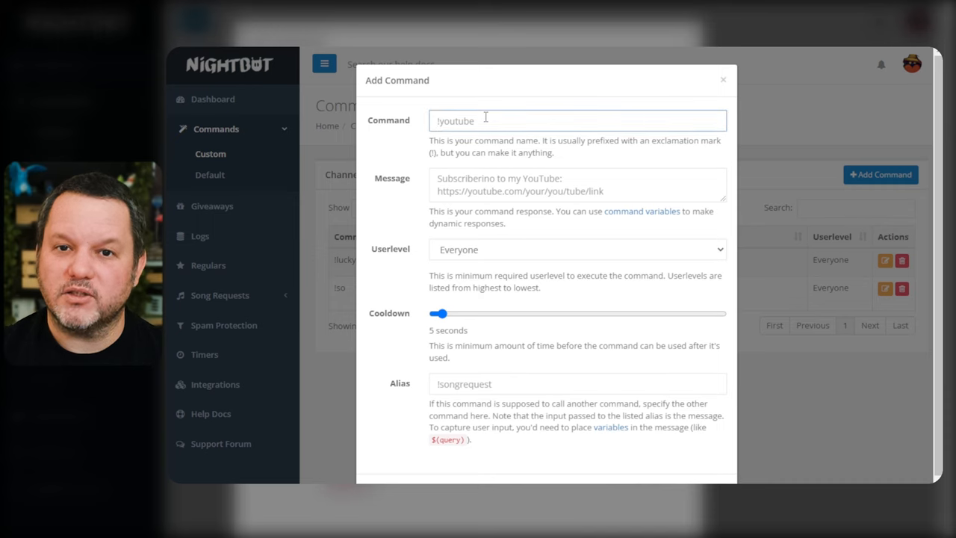
type("!socials")
left_click(577, 184)
type("Check")
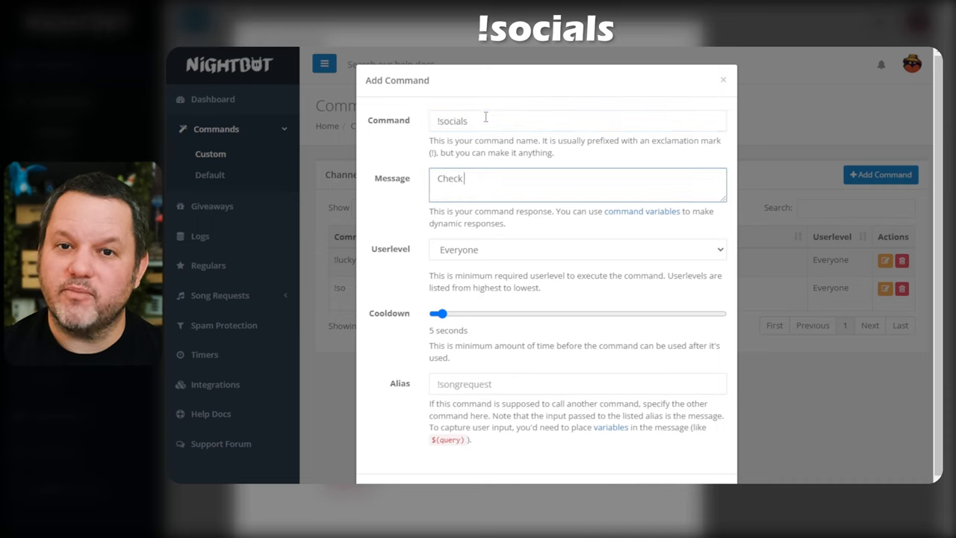
type("out my social media: https://linktr.ee/p")
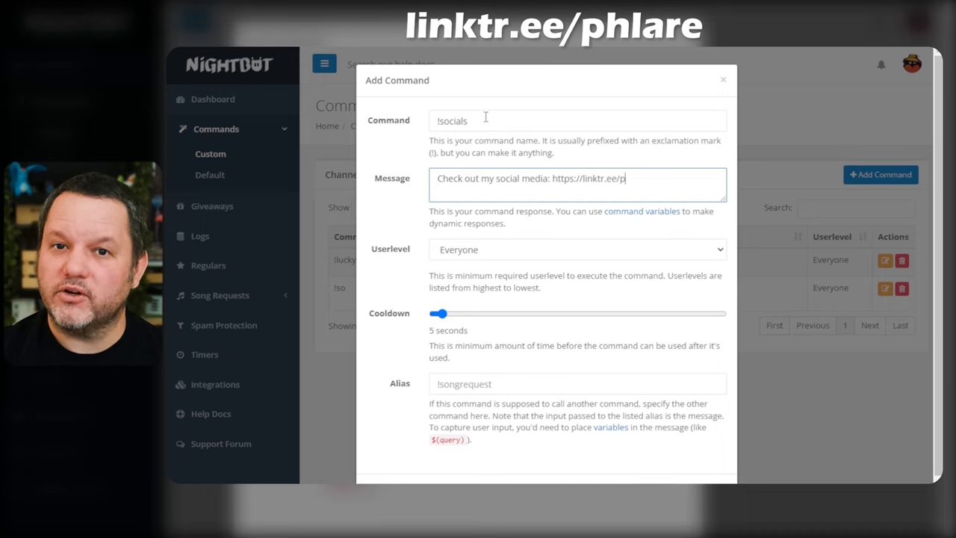
left_click(577, 249)
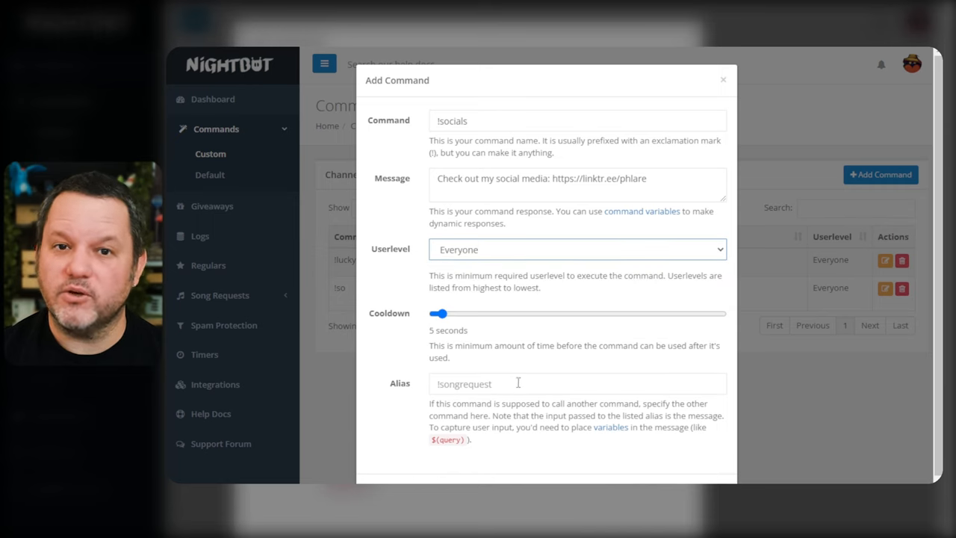
left_click(515, 382)
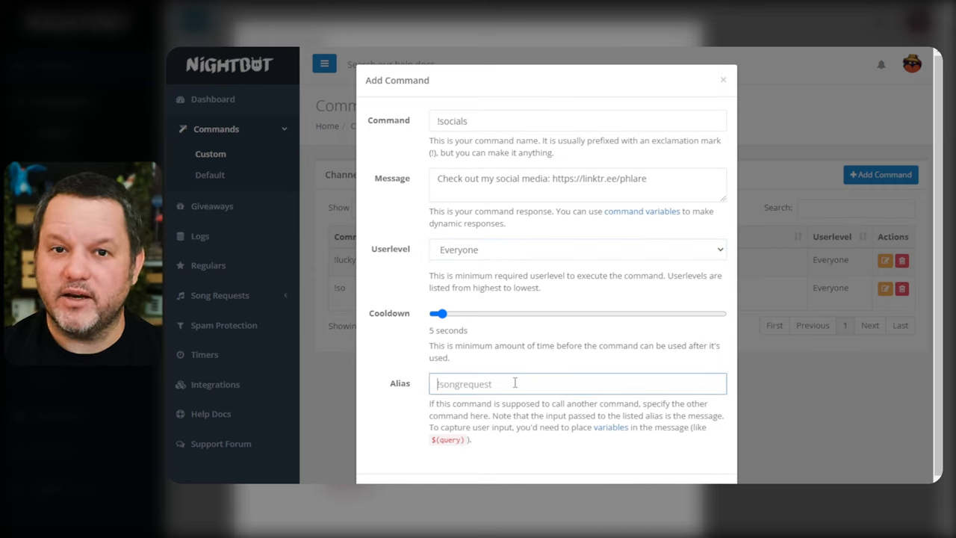
mouse_move(526, 373)
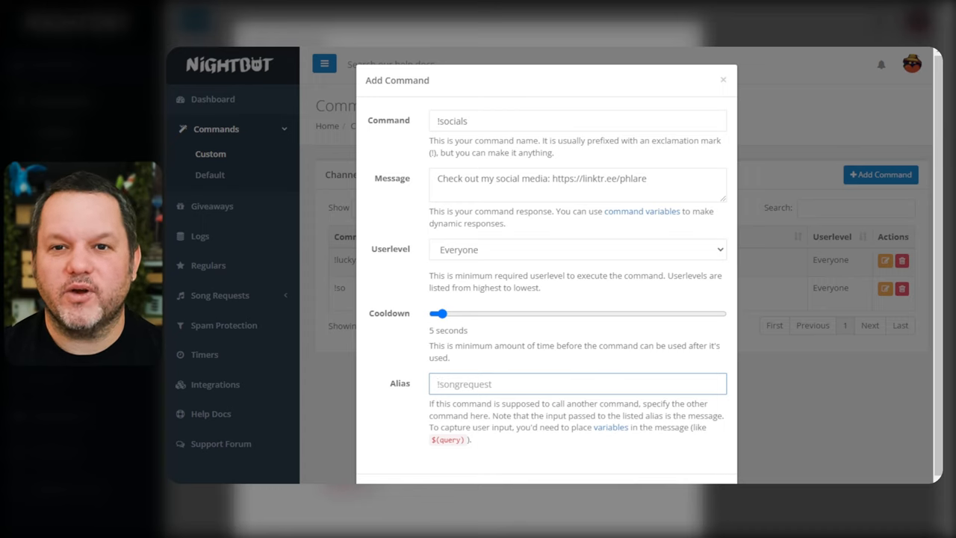
scroll("down", 3)
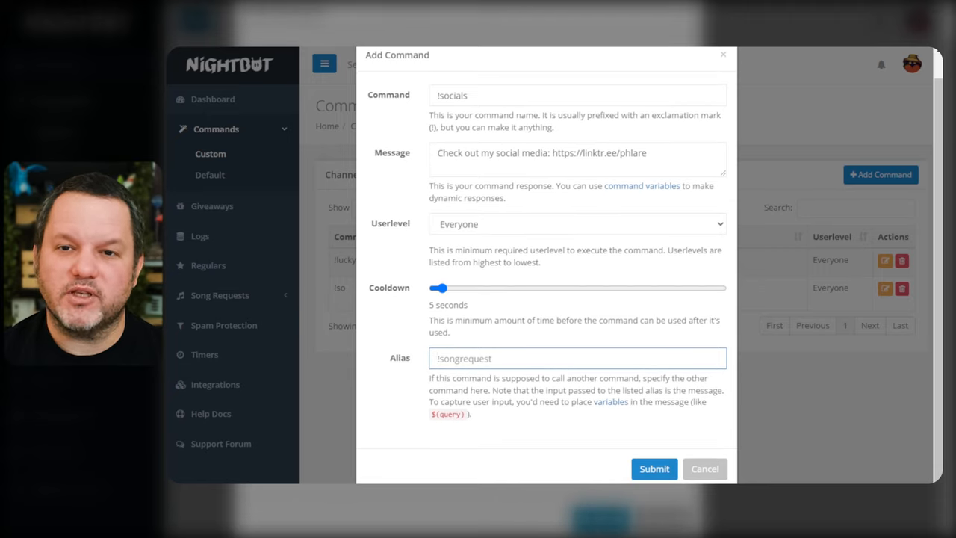
left_click(705, 469)
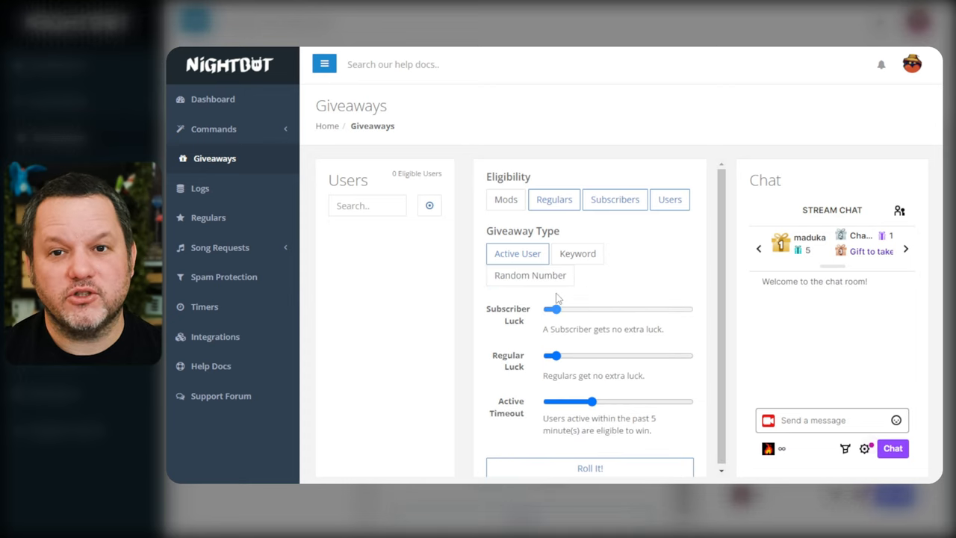
mouse_move(577, 254)
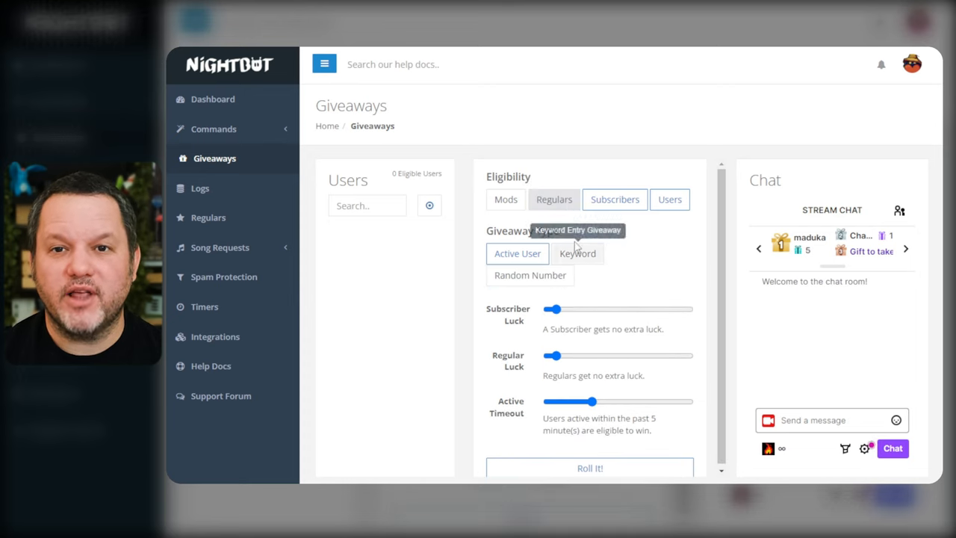
Step: On the Giveaways page, try a longer Active Timeout then return it to 5 minutes
left_click(505, 198)
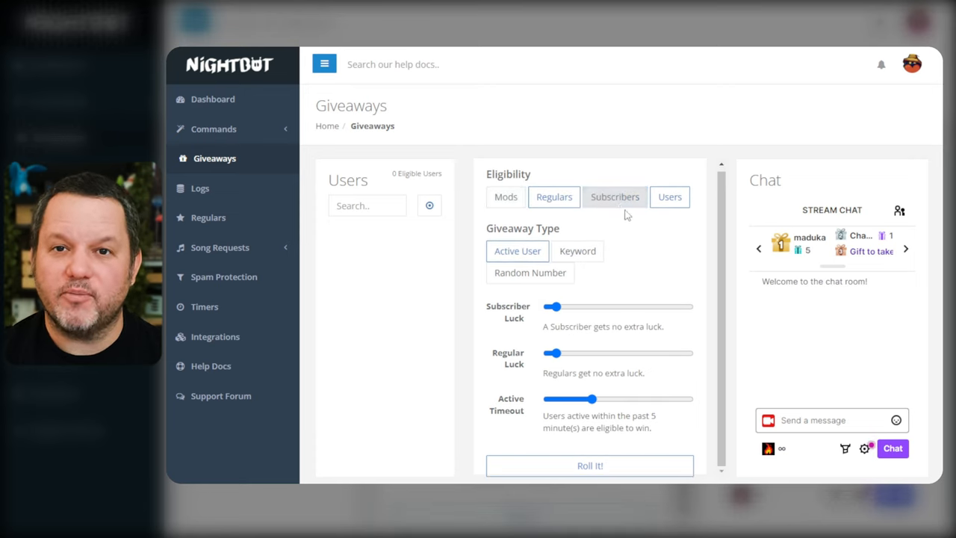
left_click(616, 197)
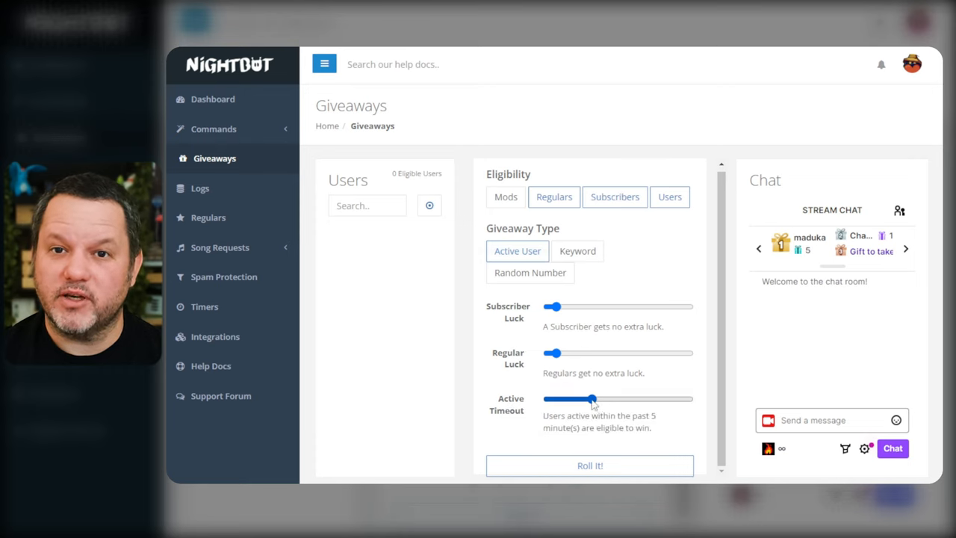
left_click_drag(591, 398, 669, 397)
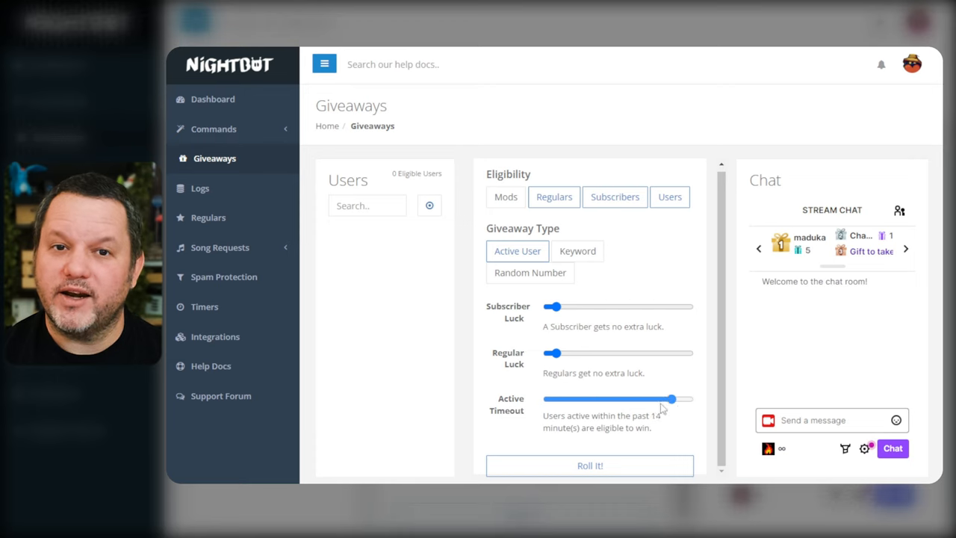
left_click_drag(669, 397, 591, 397)
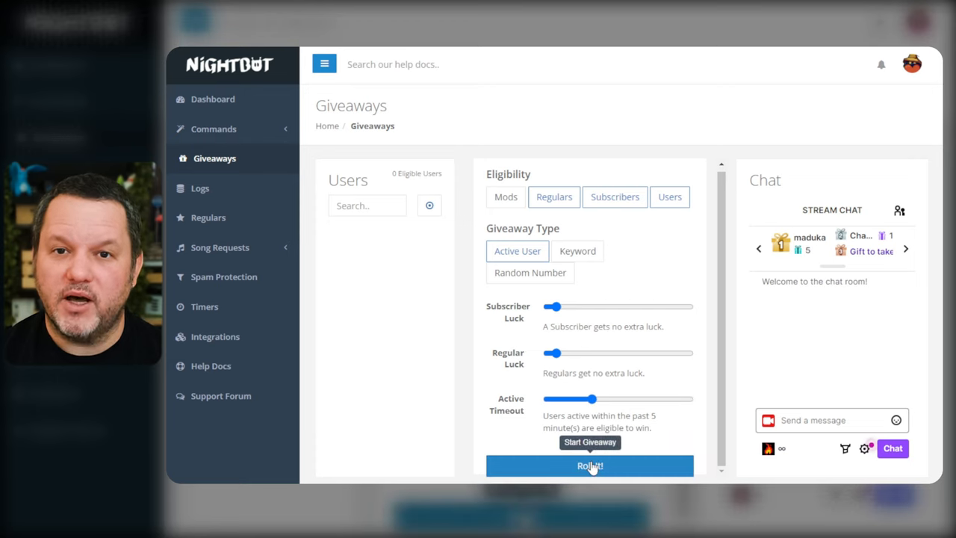
Step: Roll the active-user giveaway and dismiss the no-eligible-users notice
left_click(588, 466)
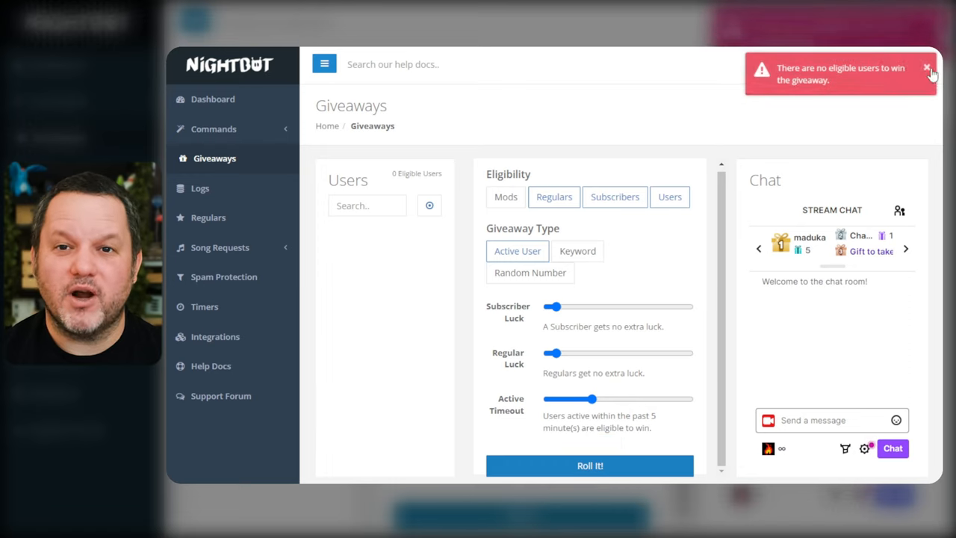
left_click(577, 251)
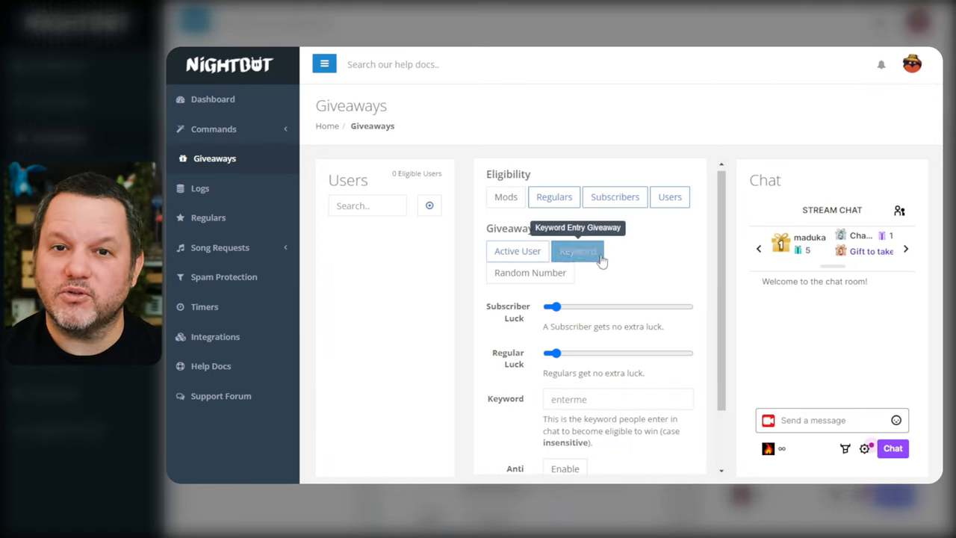
Step: Enter keyword !raffle and raise Subscriber Luck to 2x
scroll("down", 3)
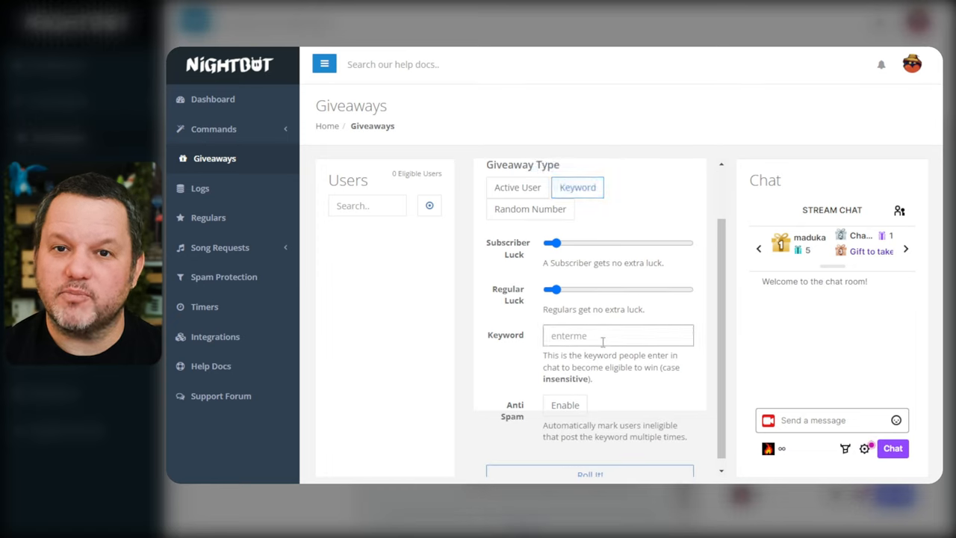
type("!raffle")
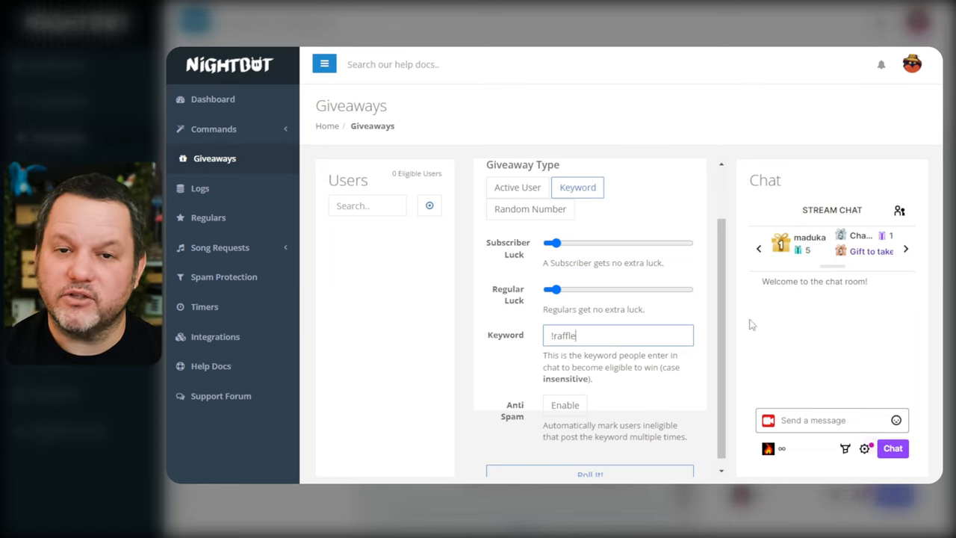
left_click_drag(554, 242, 571, 242)
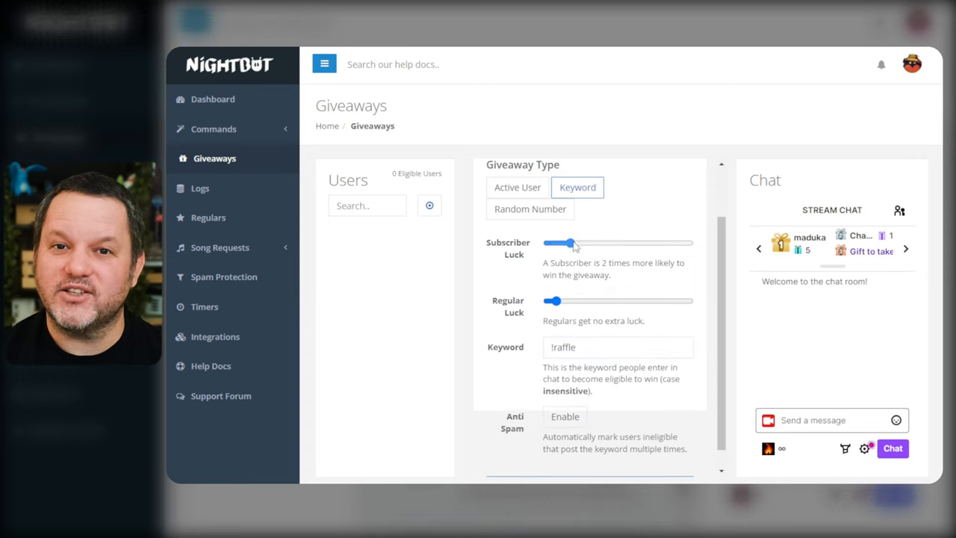
Step: Toggle Anti Spam on with an 8-repeat limit, turn it back off, and dismiss the roll's no-eligible-users notice
scroll("down", 3)
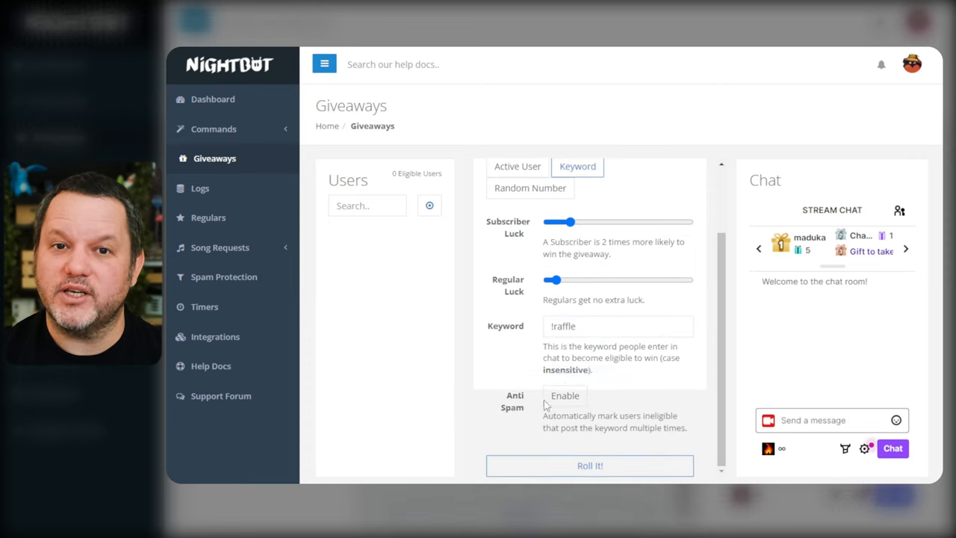
left_click(565, 395)
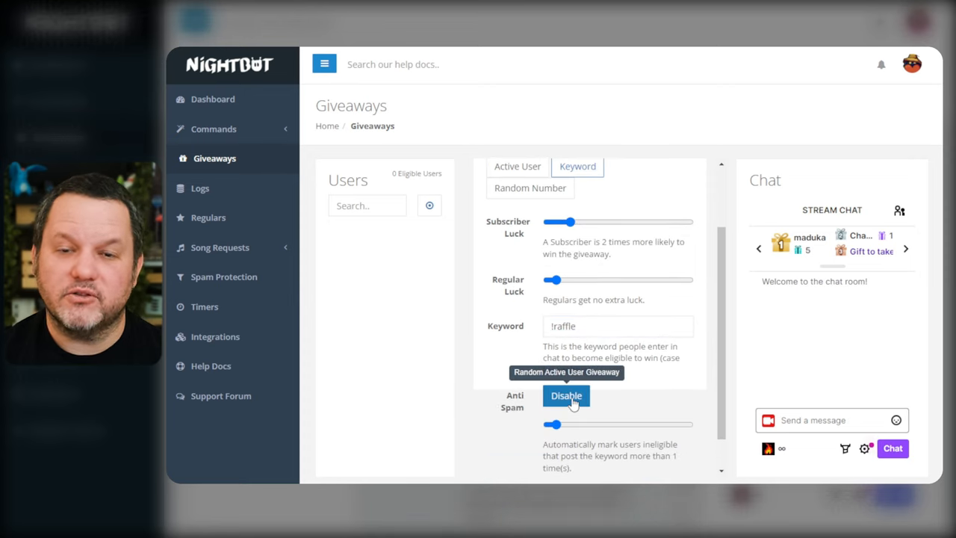
left_click_drag(552, 424, 654, 424)
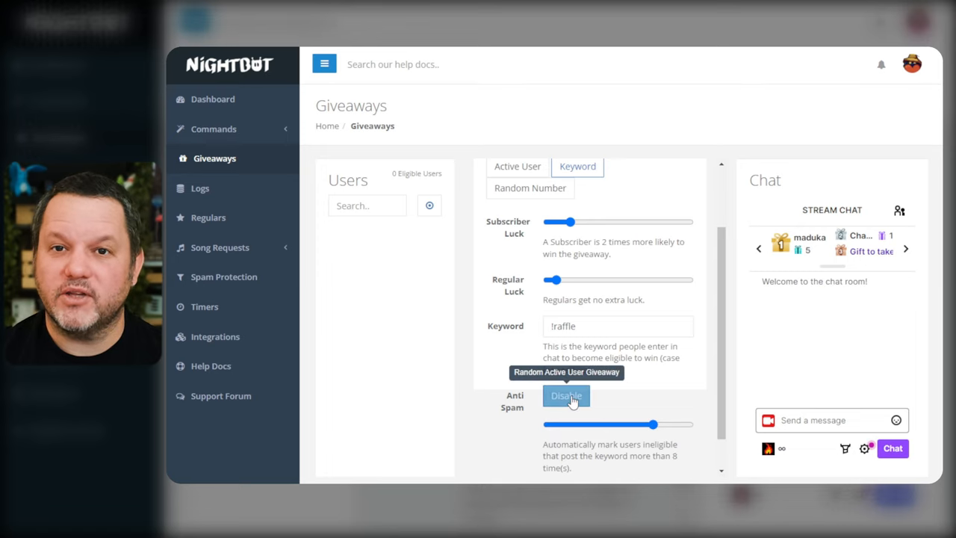
left_click(564, 395)
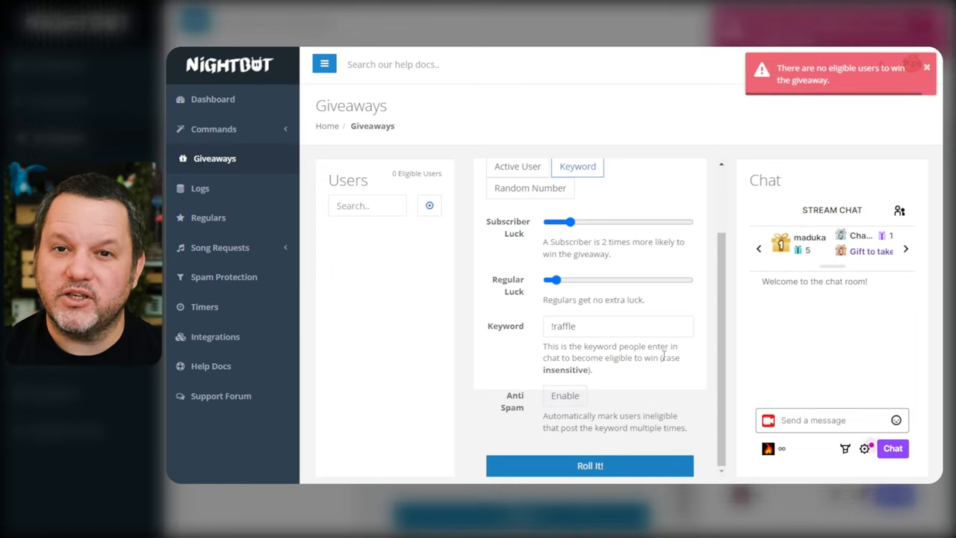
left_click(650, 254)
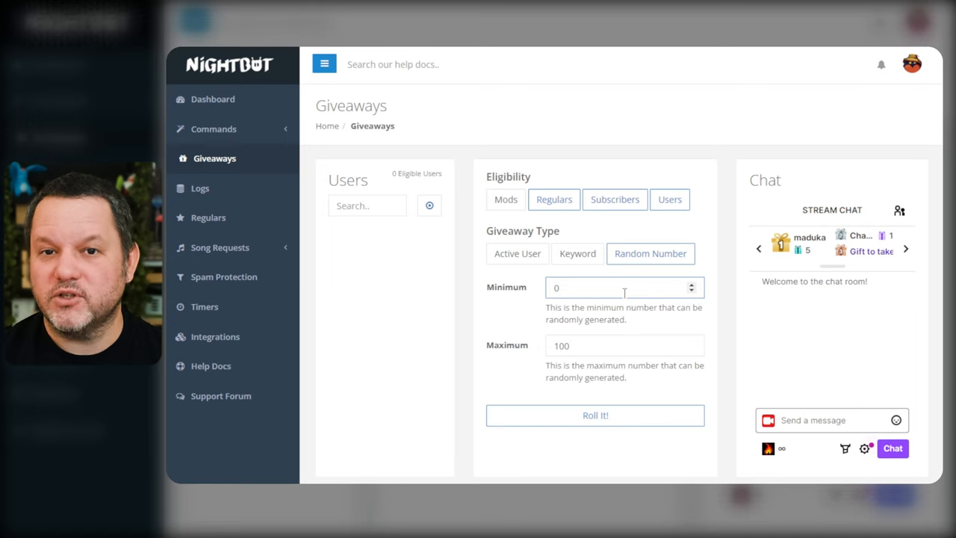
Step: Set the Random Number giveaway range to 69–420, then move on to the Logs section
type("420")
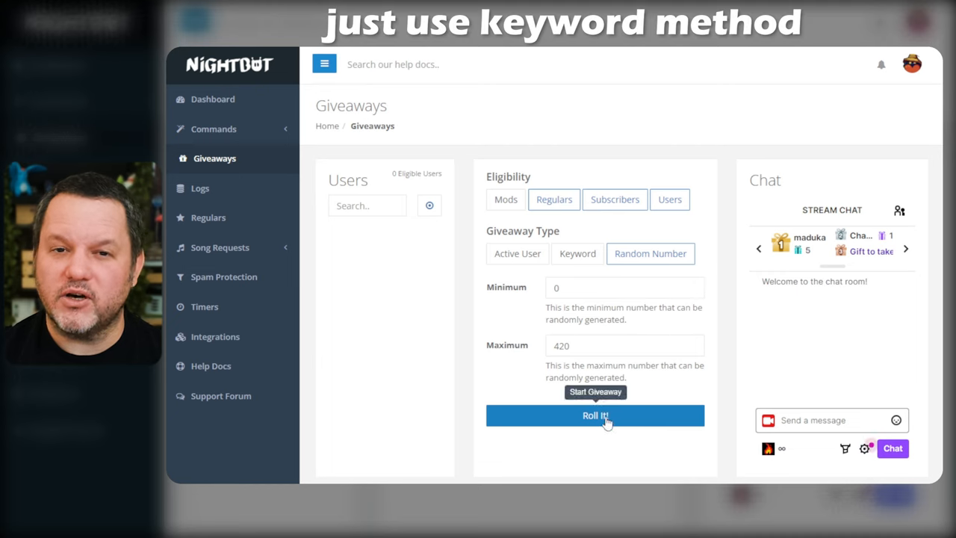
mouse_move(673, 381)
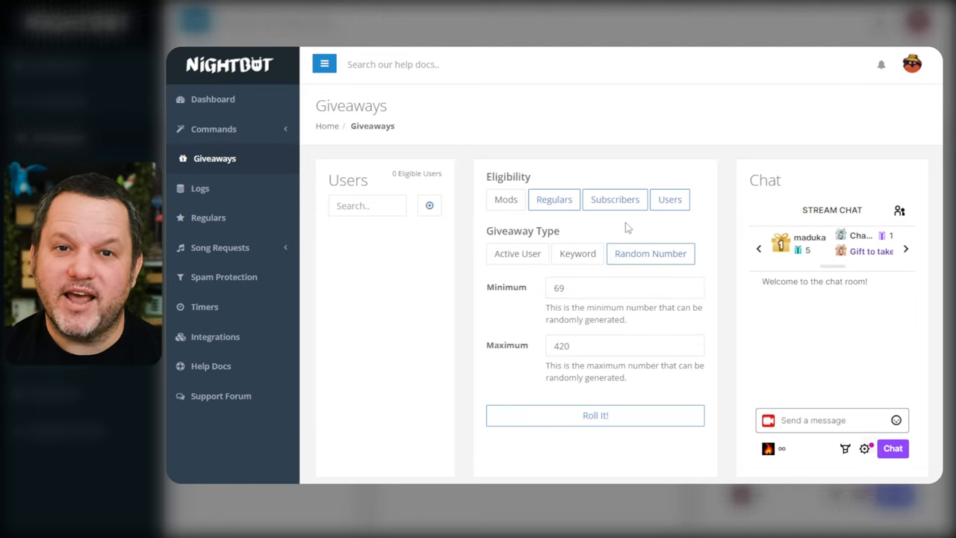
left_click(200, 188)
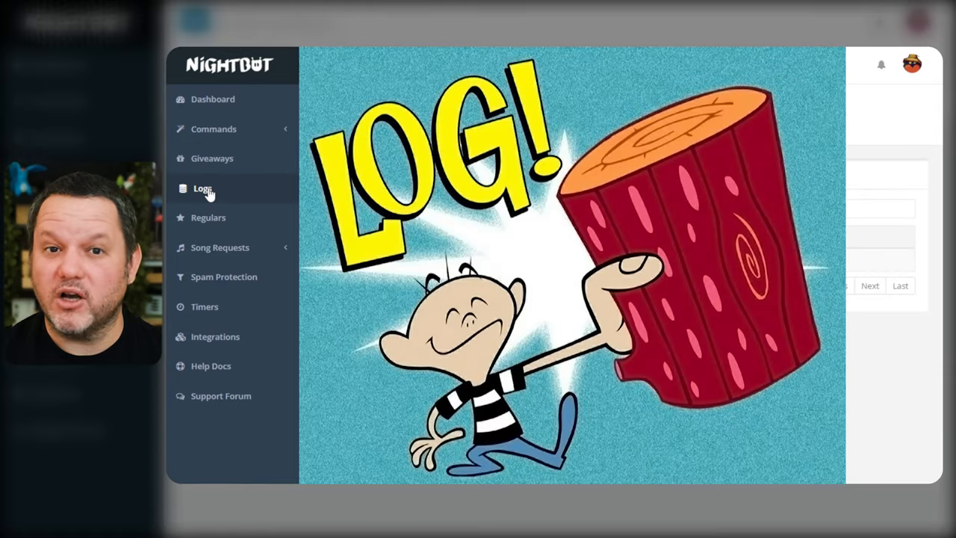
Step: Keep 10 log entries per page, search the empty chat logs for 'test', then go to Regulars
left_click(204, 188)
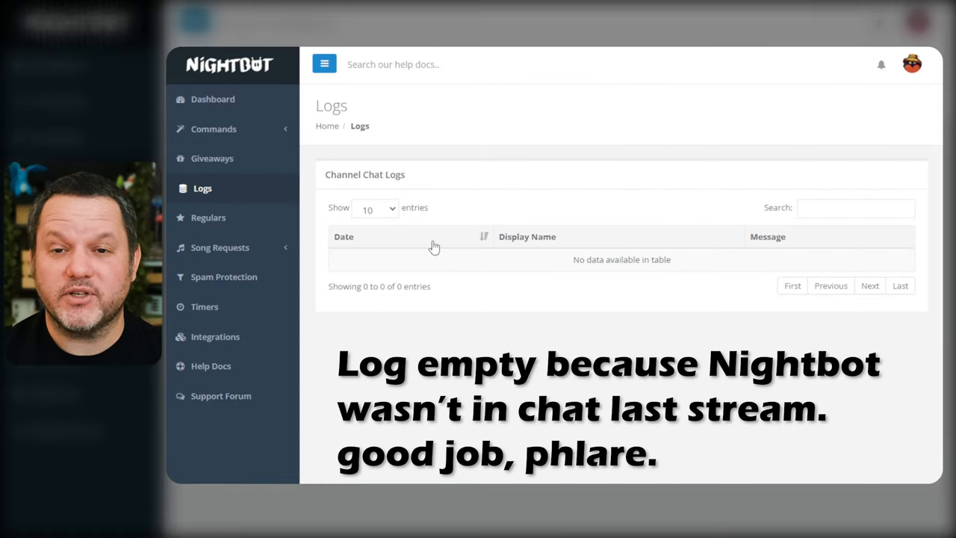
left_click(374, 209)
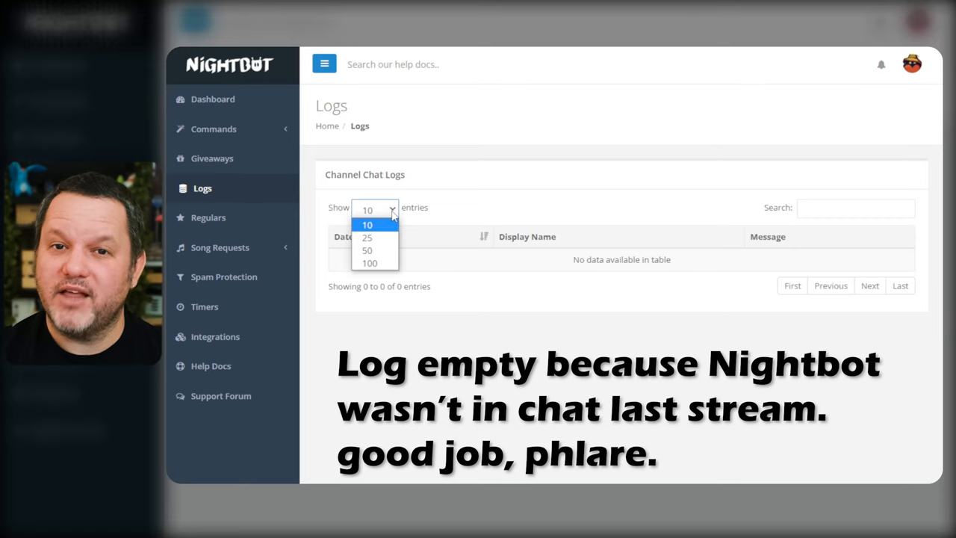
left_click(368, 224)
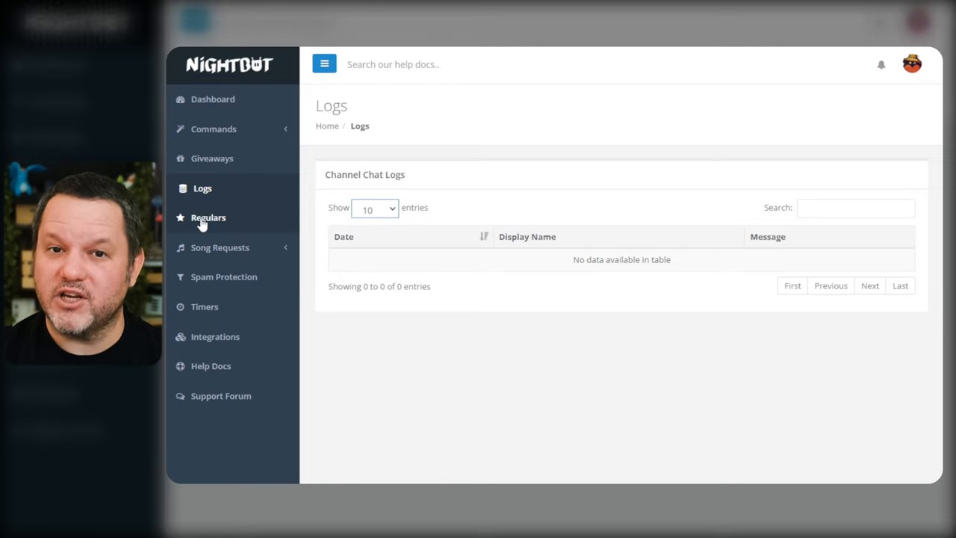
left_click(855, 208)
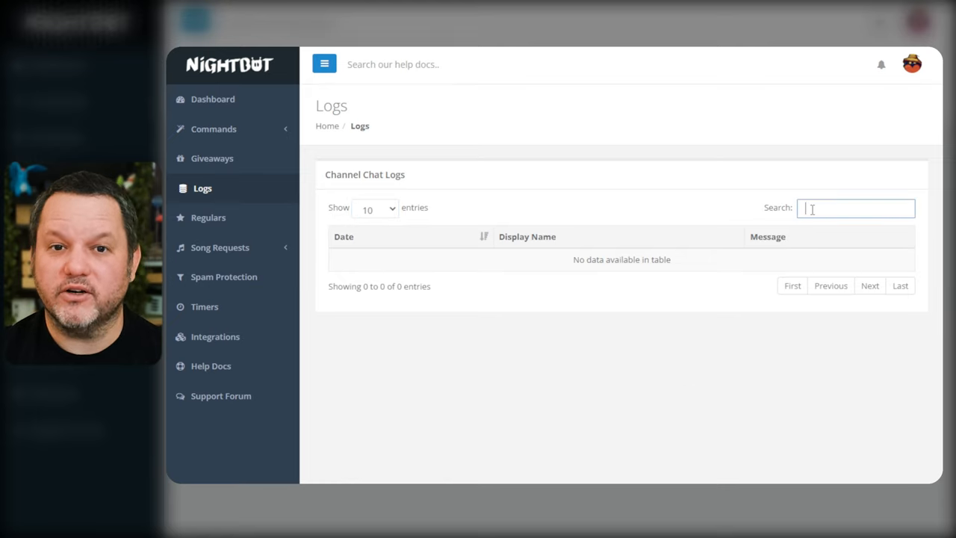
type("test")
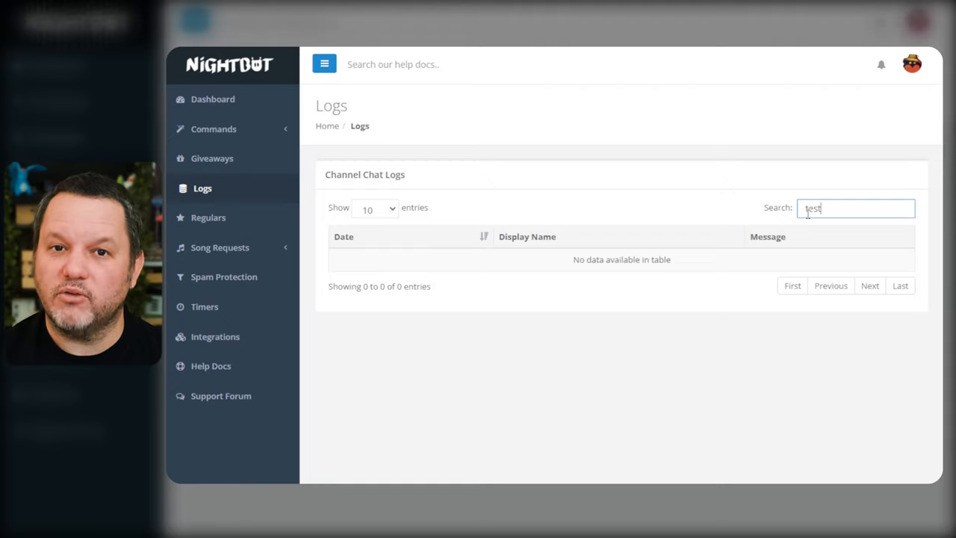
left_click(209, 218)
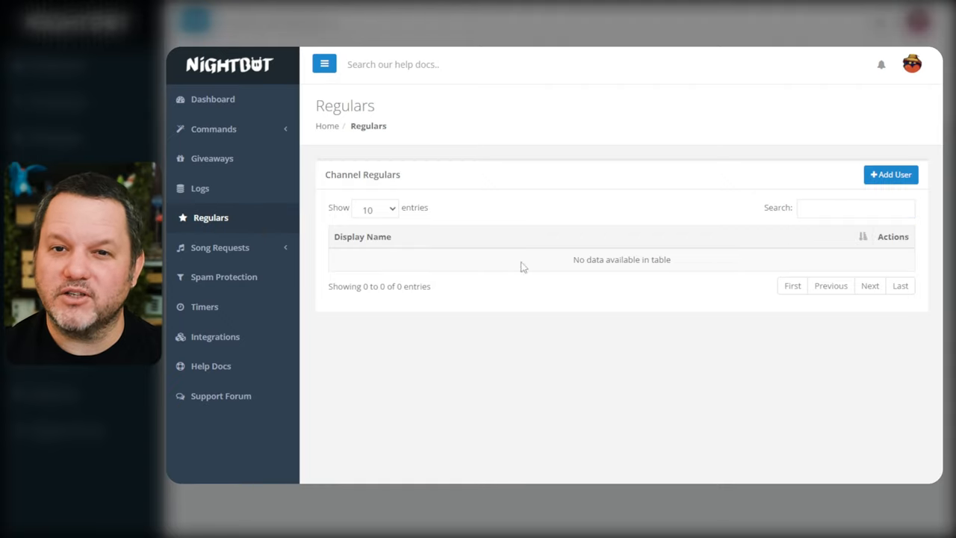
mouse_move(529, 223)
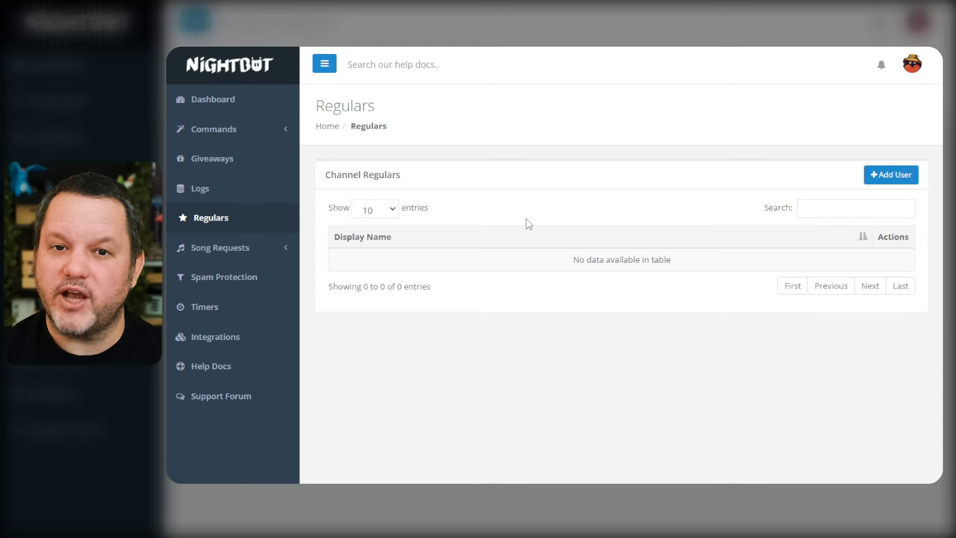
left_click(889, 173)
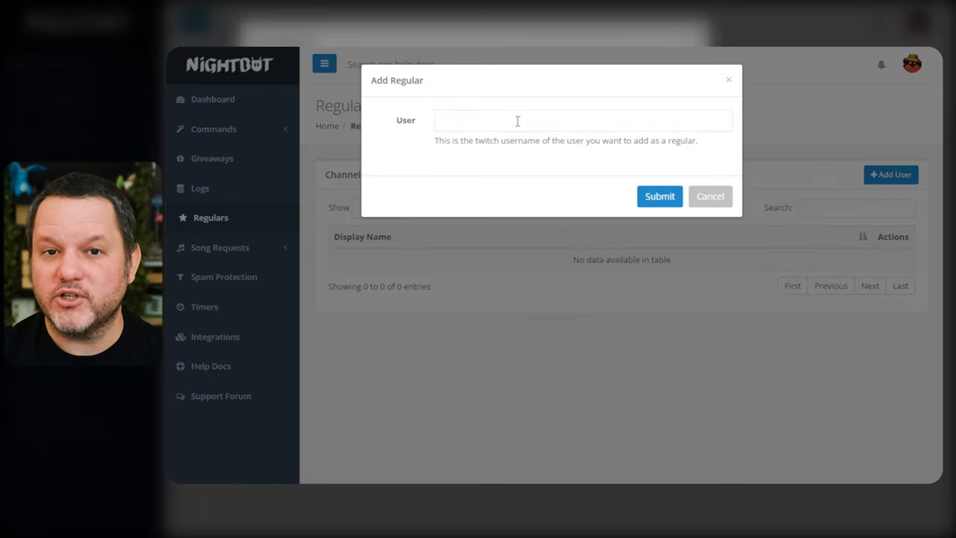
type("hype_hype__")
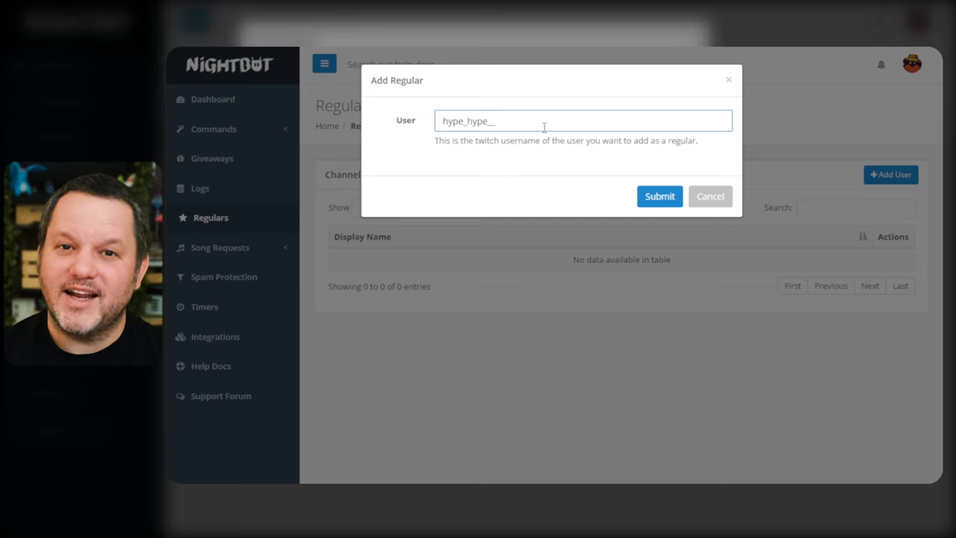
left_click(659, 196)
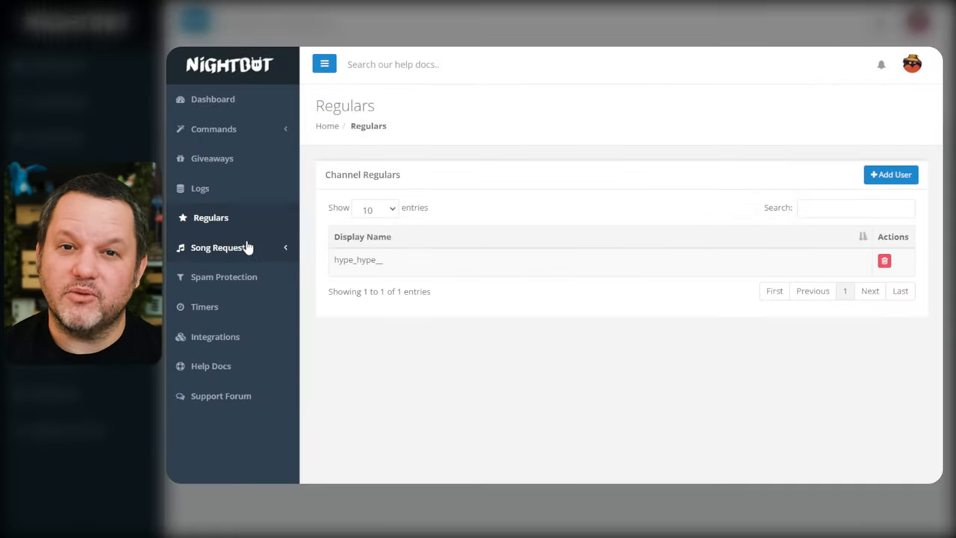
left_click(221, 248)
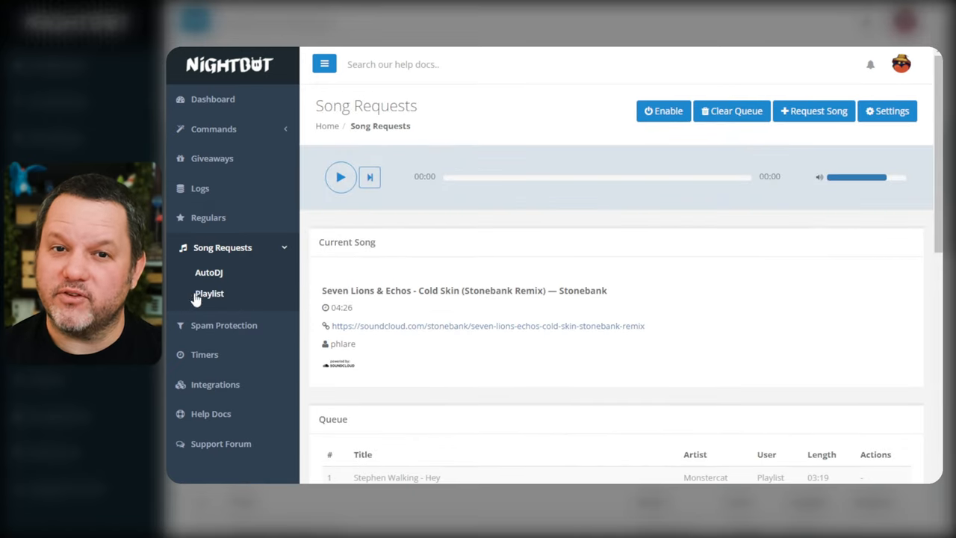
Step: Bring up the Monstercat song request playlist of 1,221 entries
left_click(209, 292)
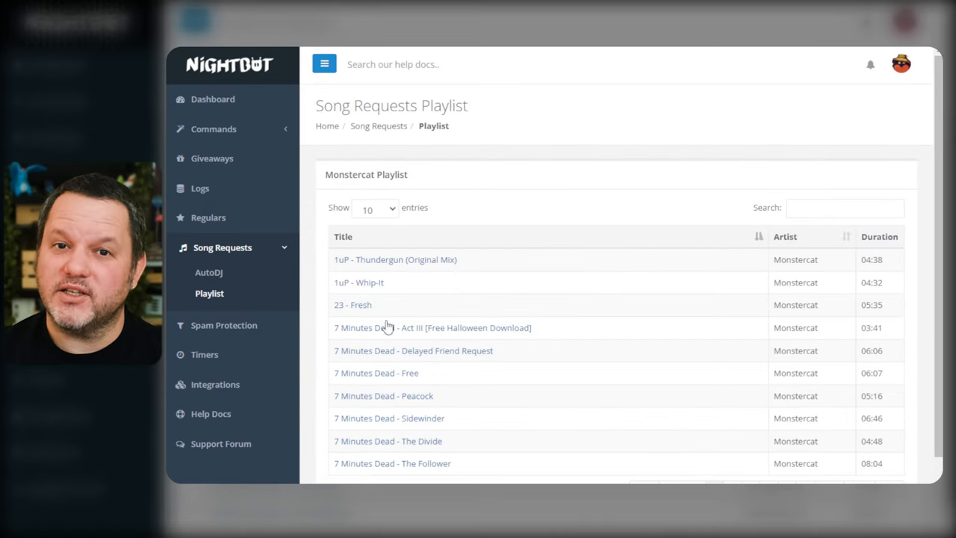
mouse_move(493, 269)
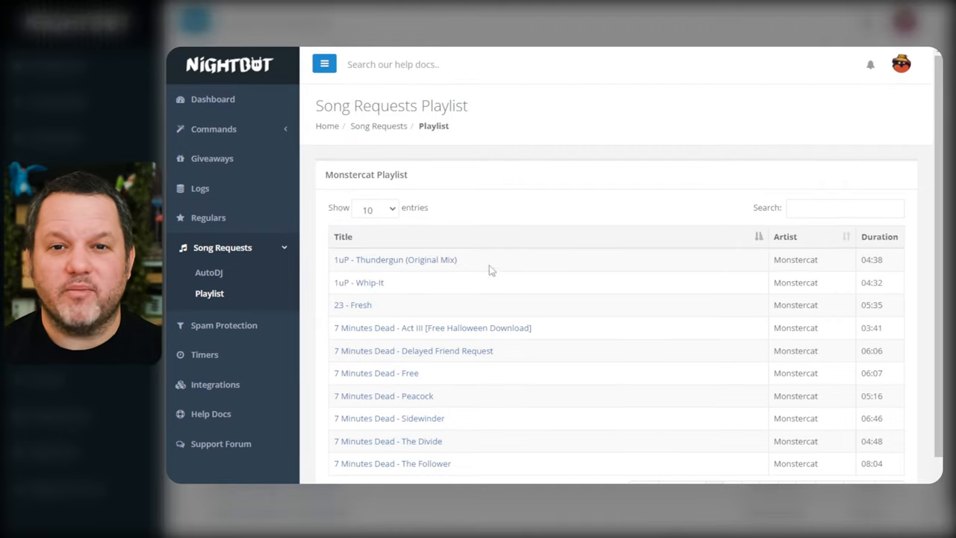
left_click(224, 276)
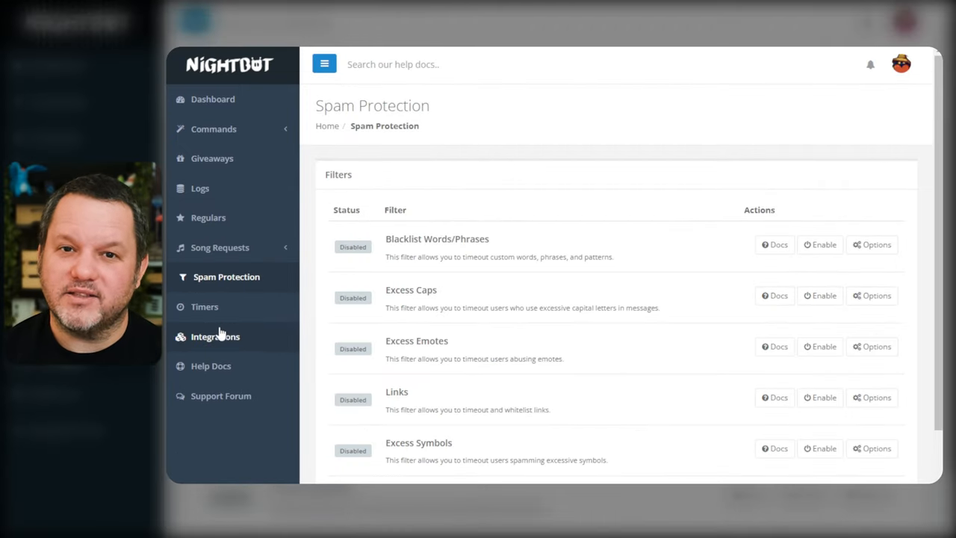
left_click(221, 248)
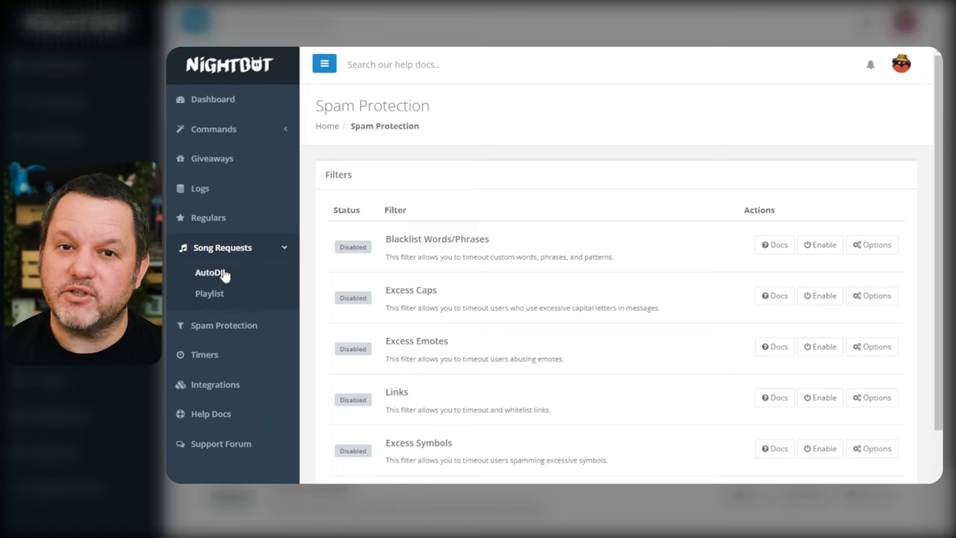
left_click(209, 293)
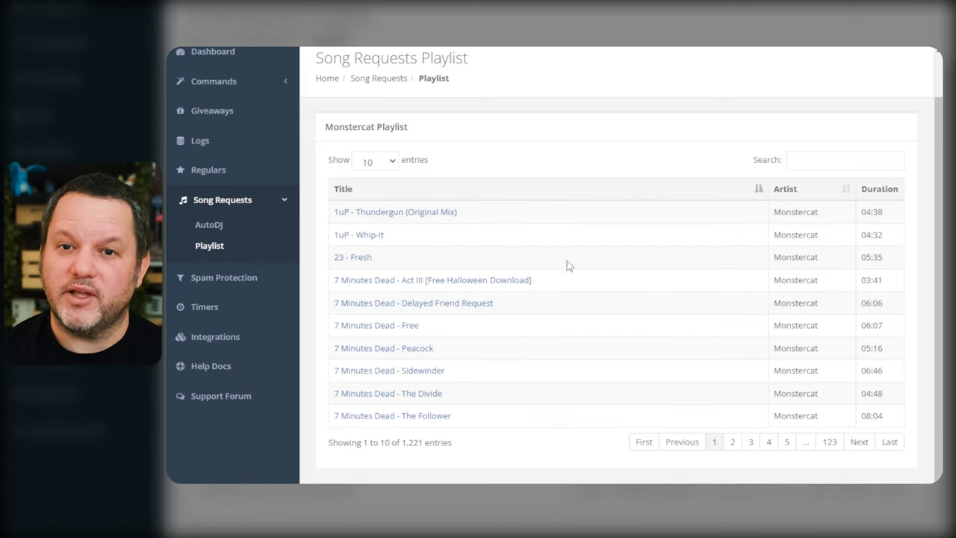
Step: Page to the second and then last playlist page, then go to Spam Protection
left_click(733, 443)
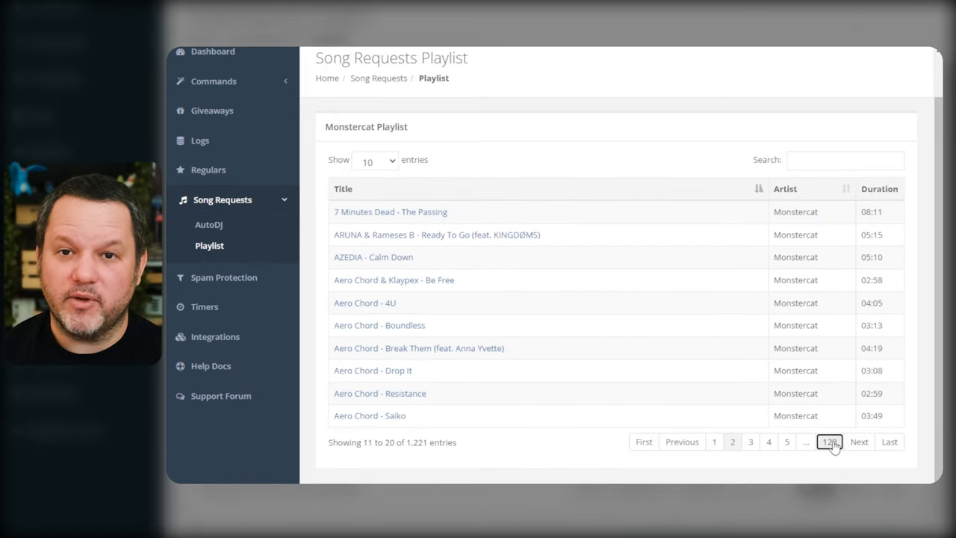
left_click(831, 442)
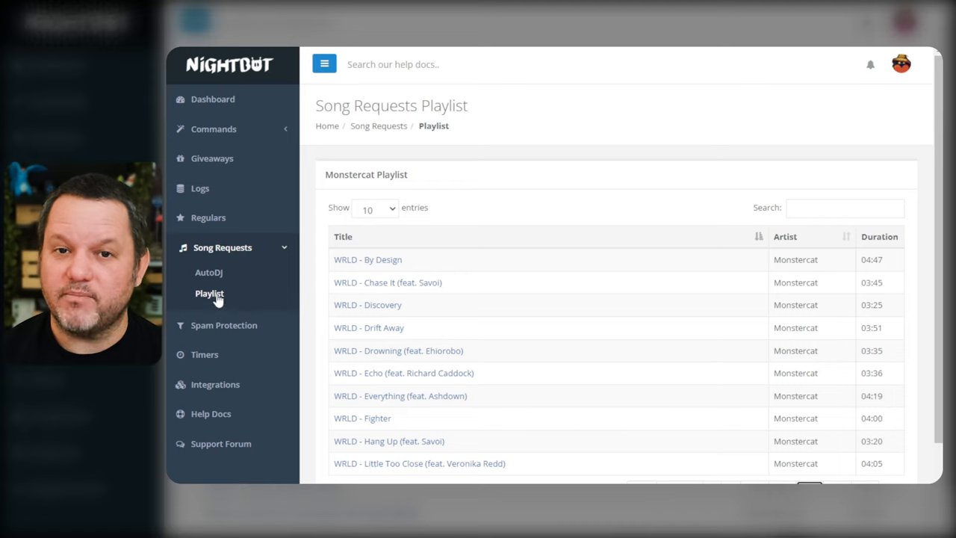
left_click(227, 276)
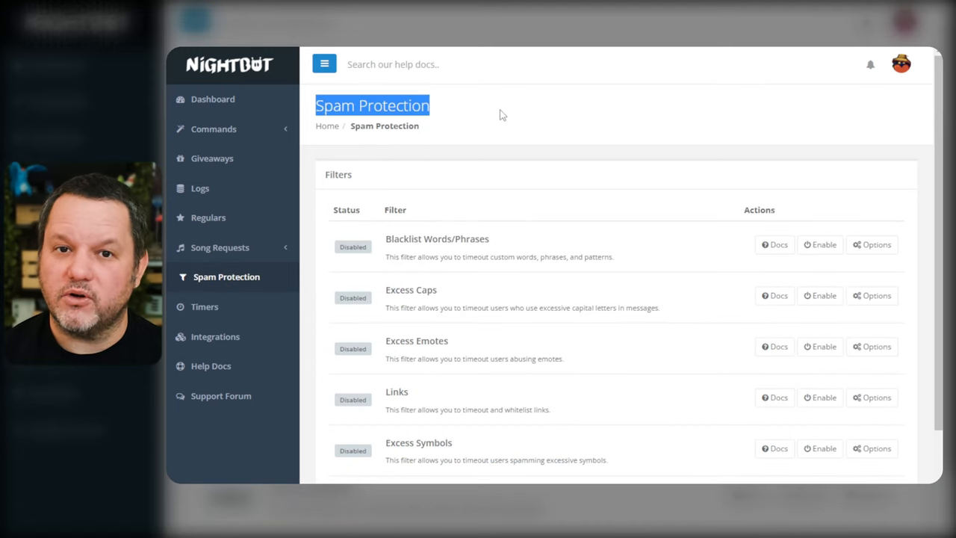
Step: Enable the Links spam filter
scroll("down", 3)
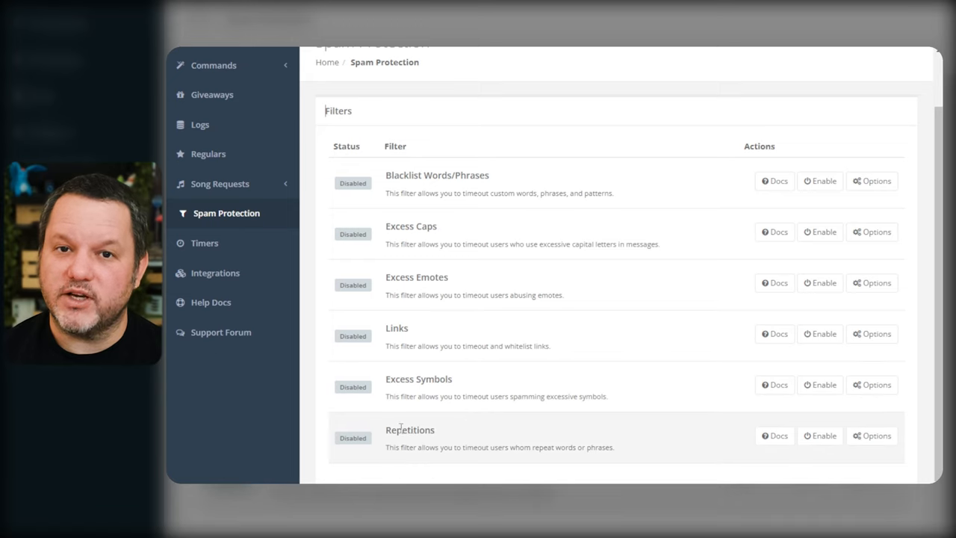
mouse_move(496, 185)
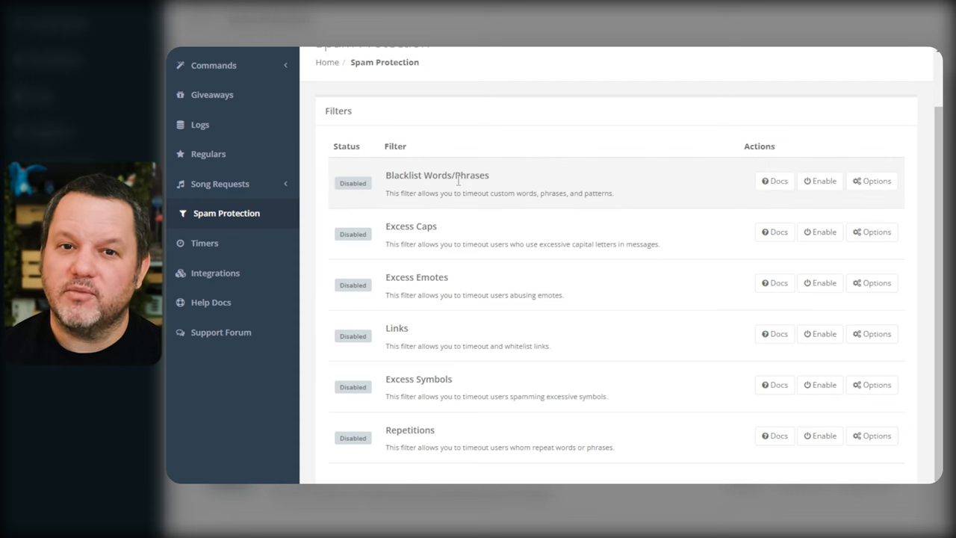
left_click(773, 181)
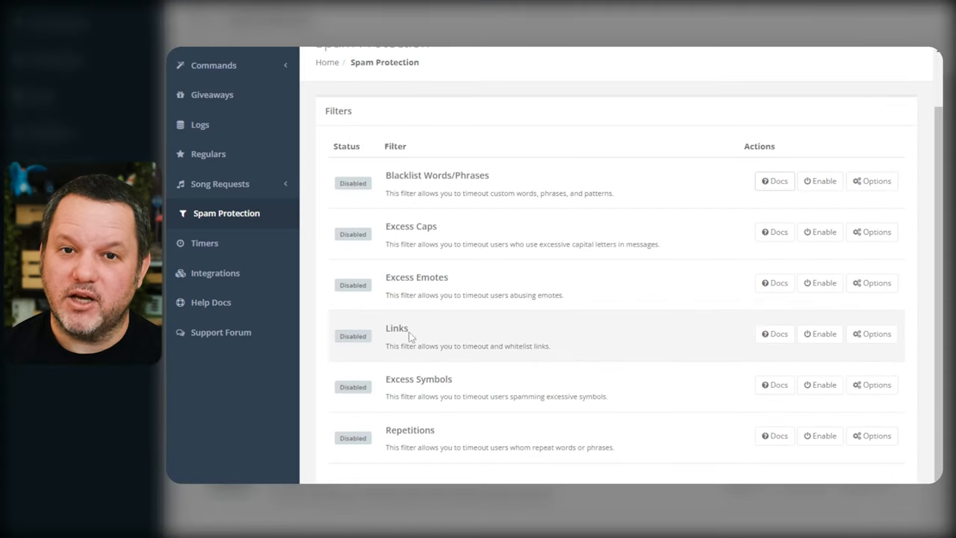
left_click(818, 333)
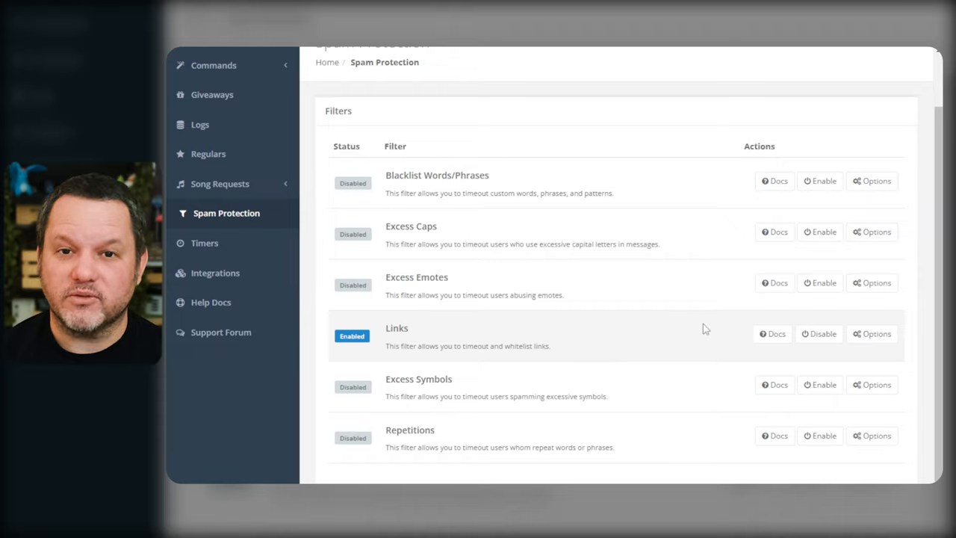
mouse_move(436, 276)
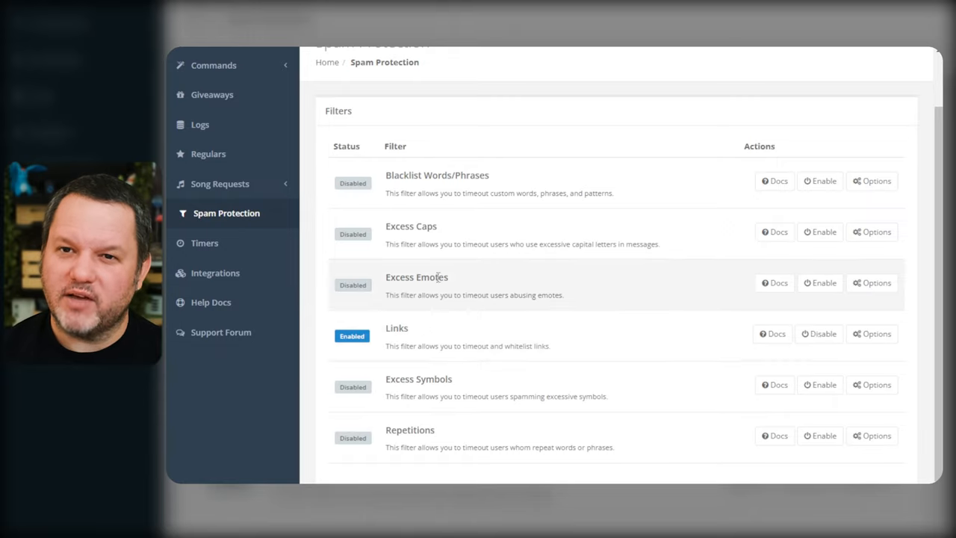
Step: Lower the Excess Emotes filter limit from 100 to 10 and submit it
left_click(873, 283)
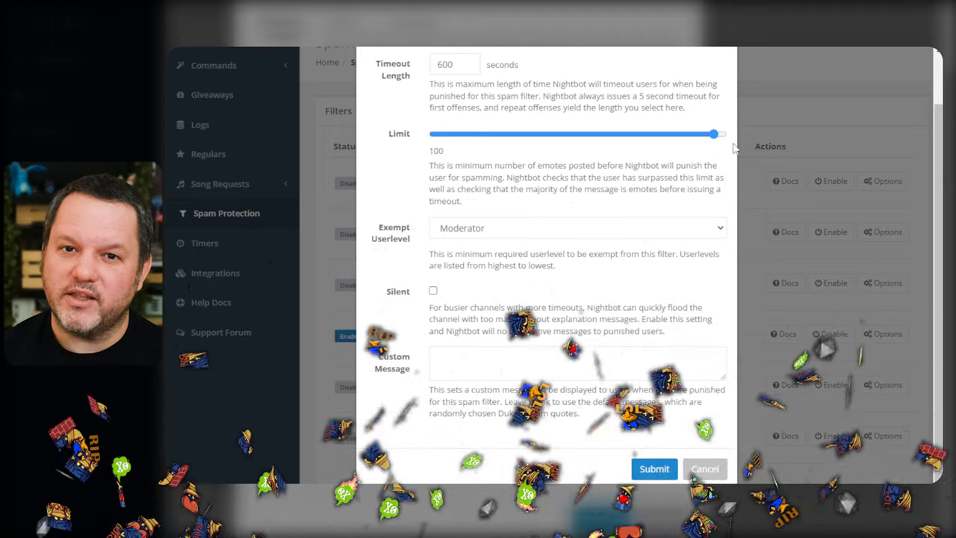
left_click_drag(714, 135, 463, 135)
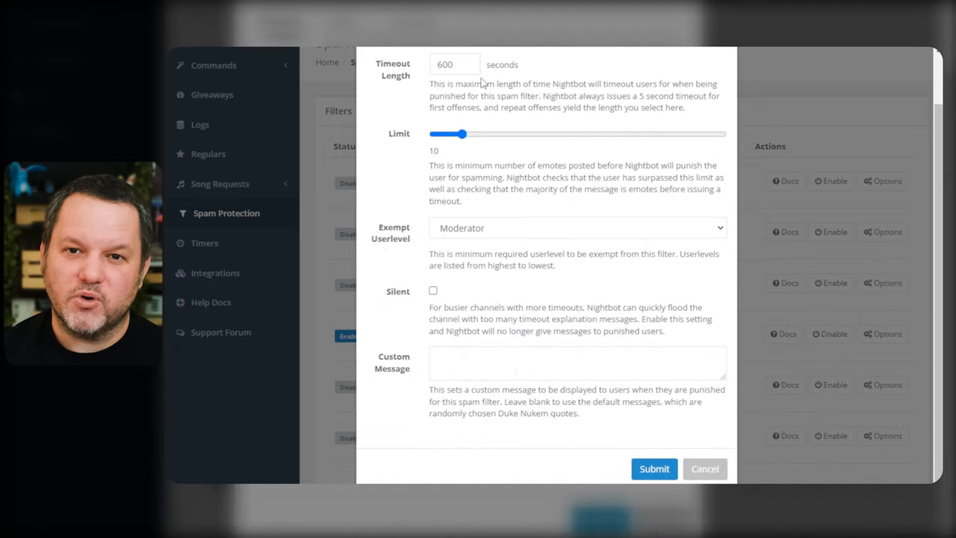
mouse_move(663, 469)
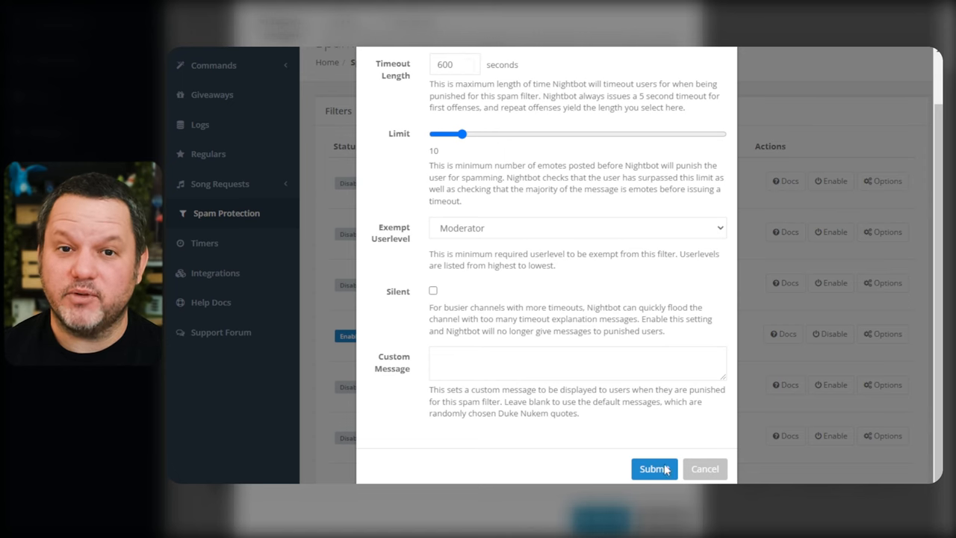
left_click(654, 469)
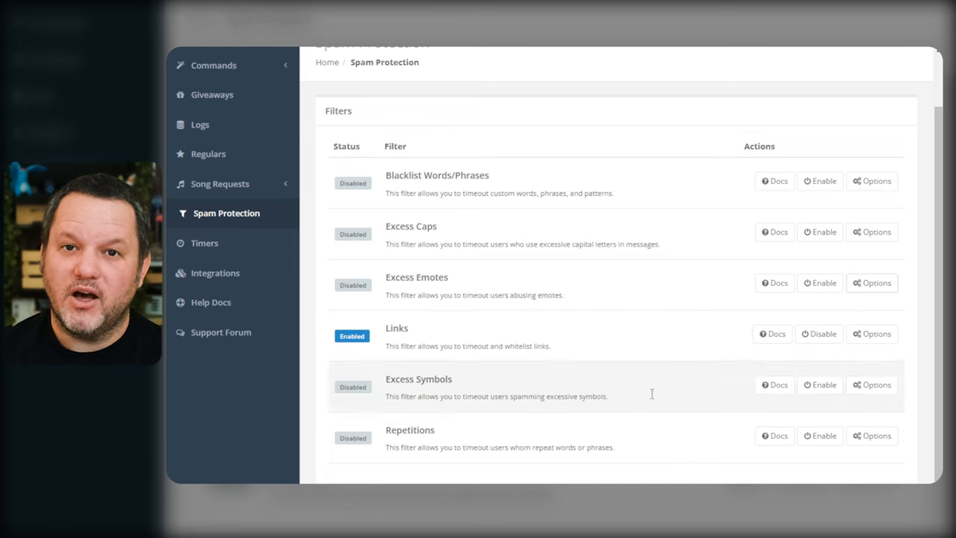
mouse_move(877, 333)
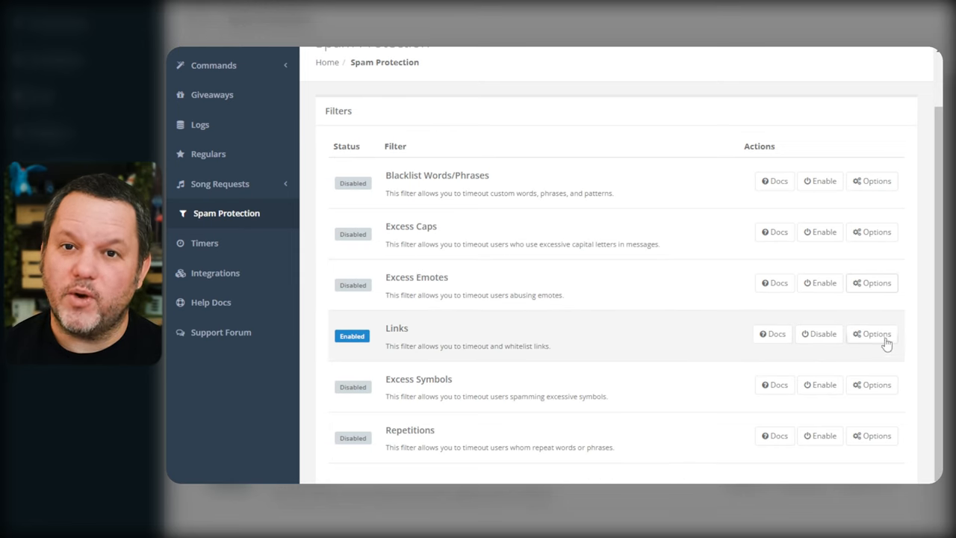
Step: Set the Links filter Timeout Length to 5 seconds
left_click(875, 335)
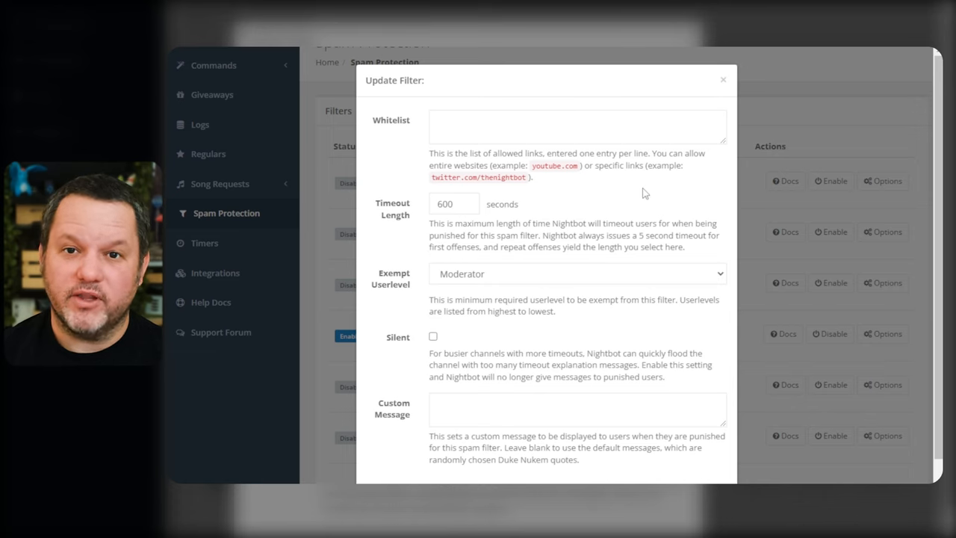
scroll("down", 3)
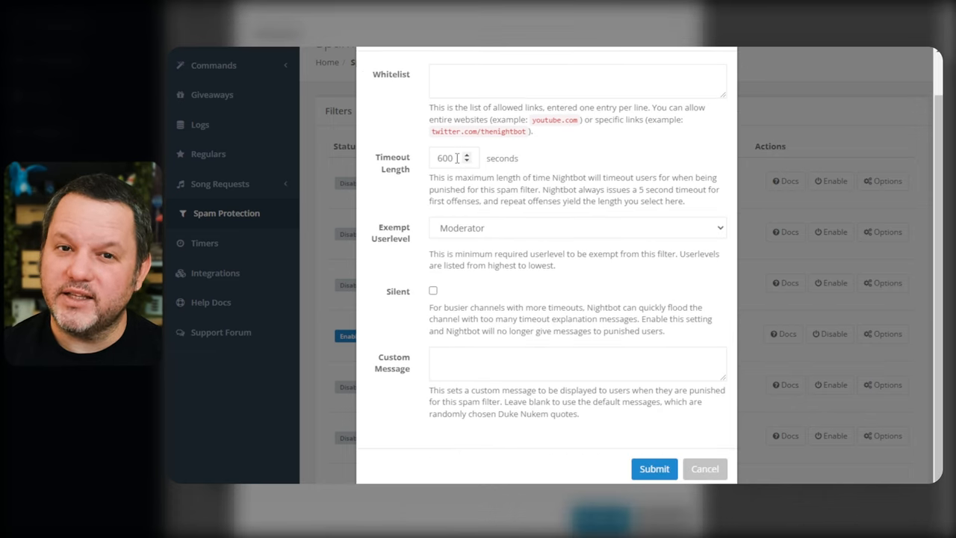
type("5")
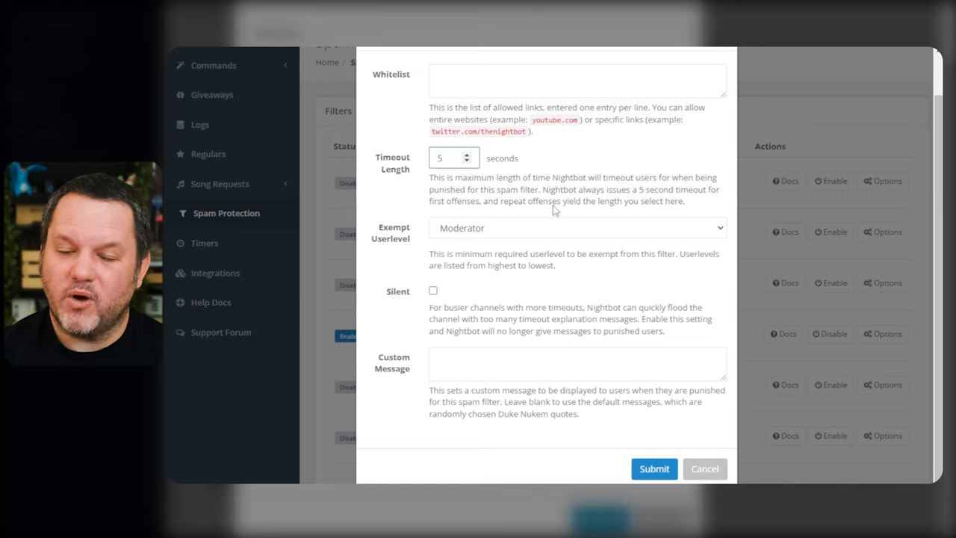
left_click(448, 158)
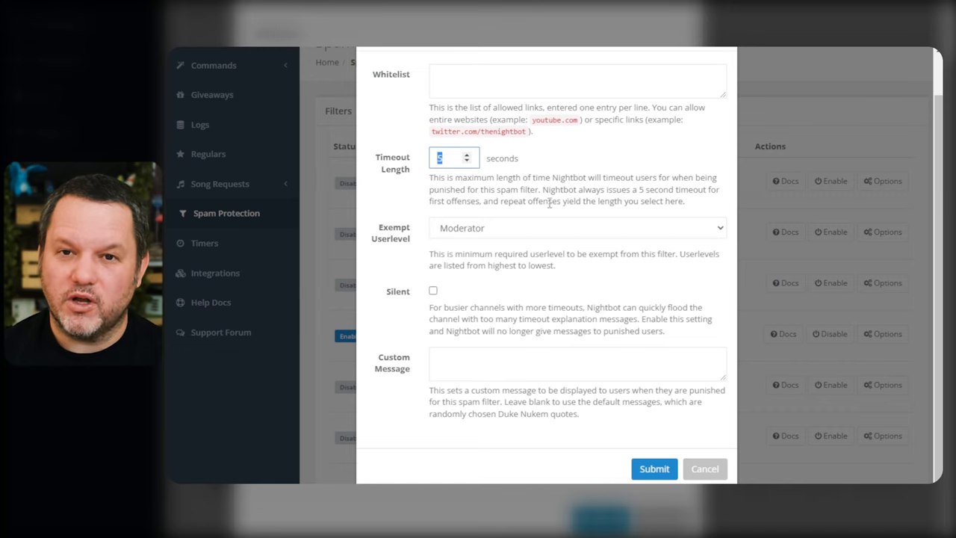
left_click(577, 227)
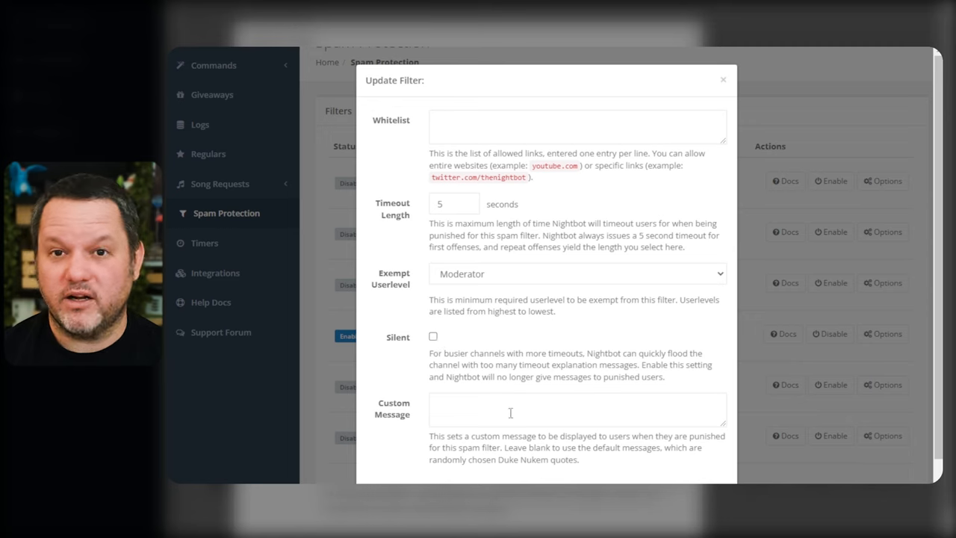
Step: Give the Links filter the custom message 'no links' and submit
left_click(576, 410)
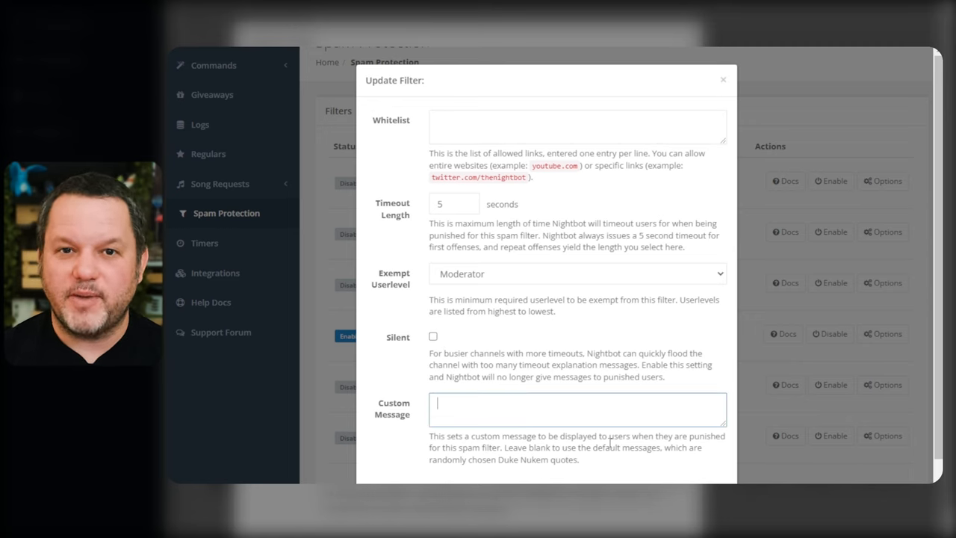
type("no links!")
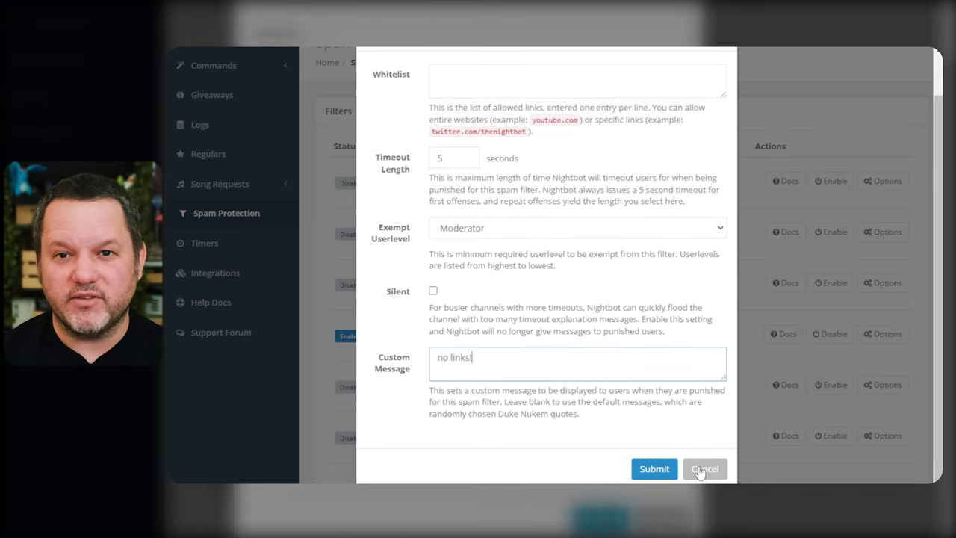
left_click(705, 469)
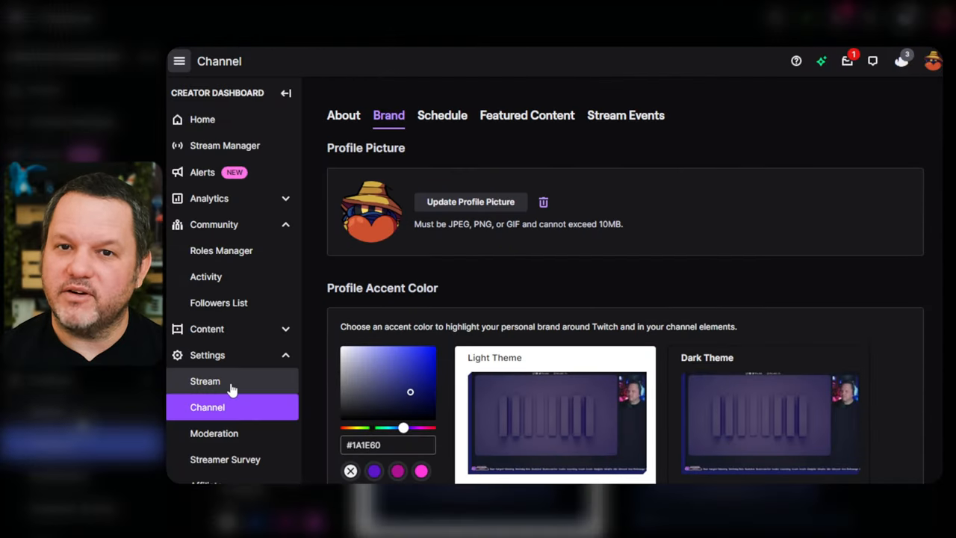
Step: In Twitch Creator Dashboard, go from Stream settings to the Moderation settings
left_click(205, 381)
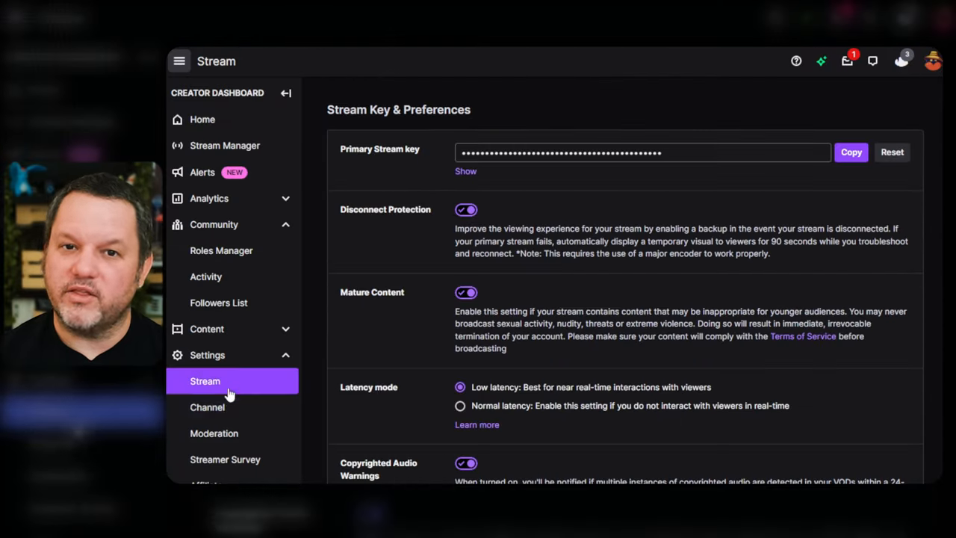
left_click(207, 355)
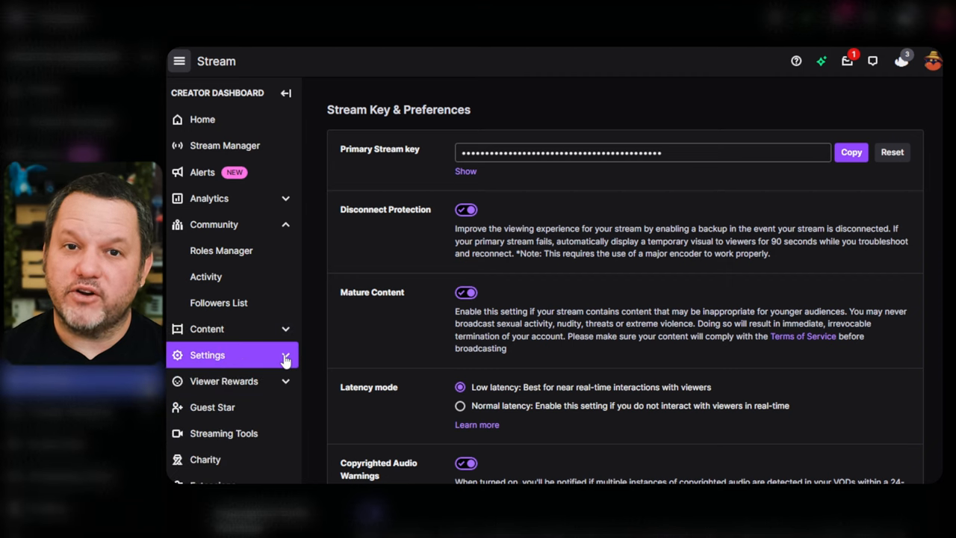
left_click(206, 356)
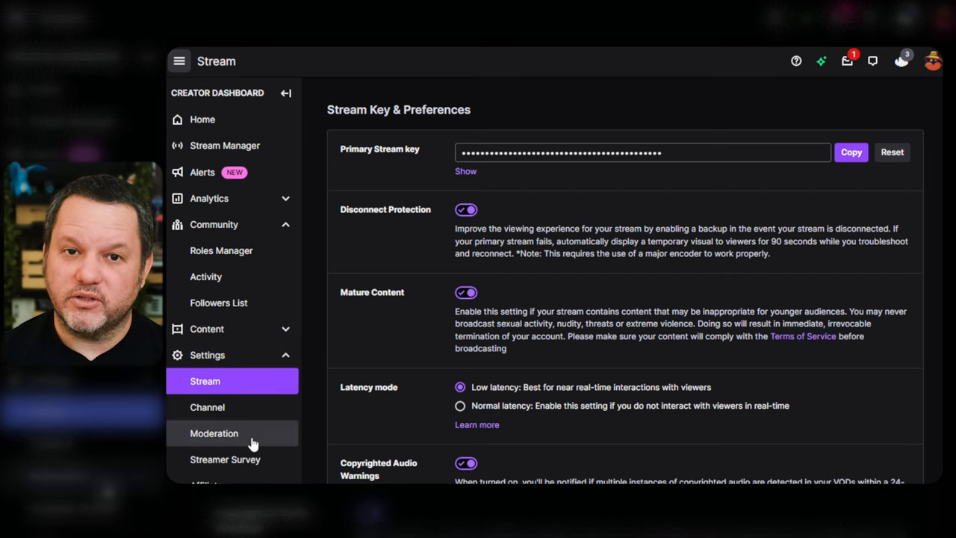
left_click(215, 433)
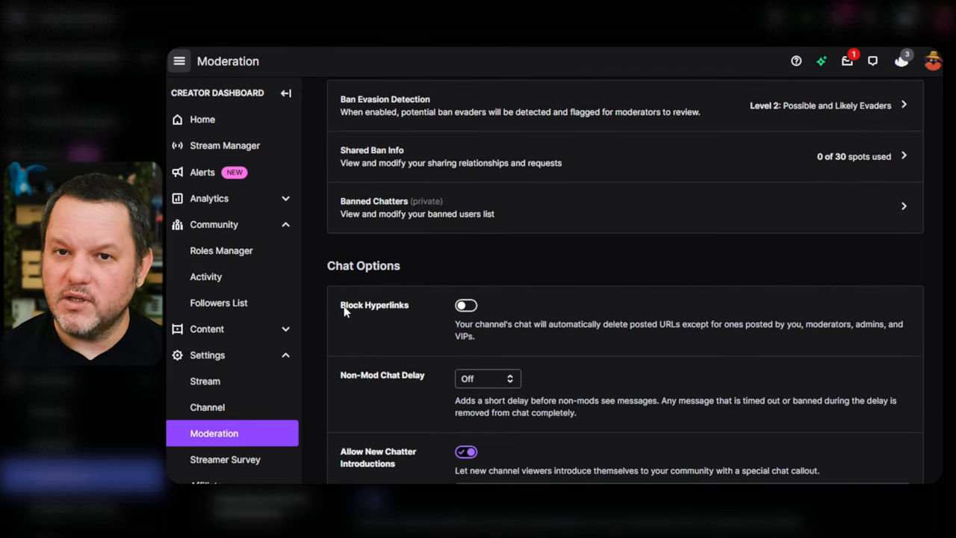
mouse_move(521, 334)
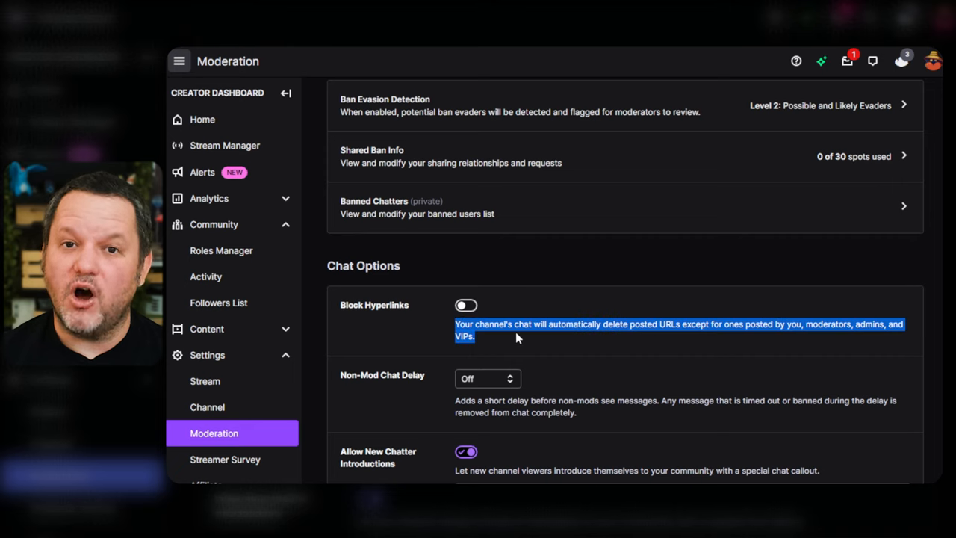
Step: Review Block Hyperlinks and the AutoMod filtering levels
left_click(466, 304)
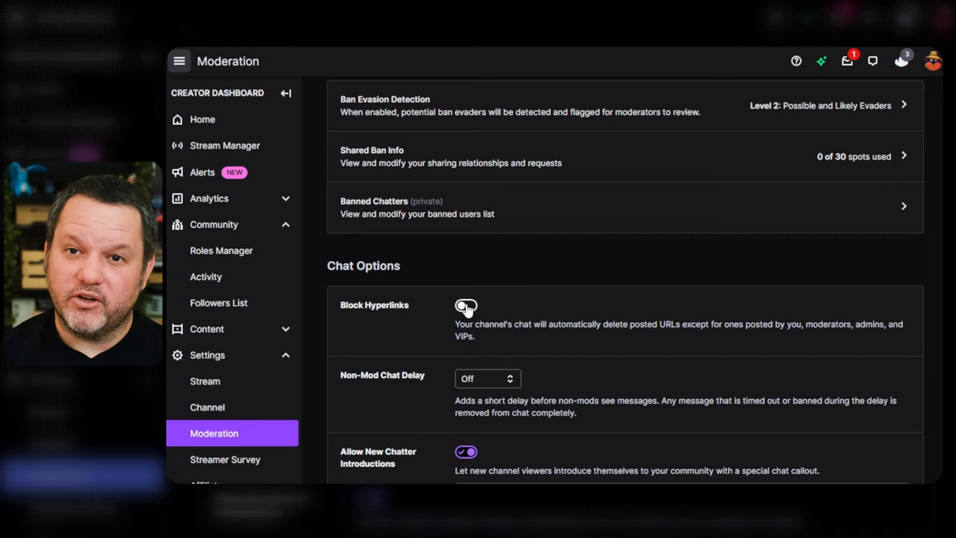
scroll("up", 3)
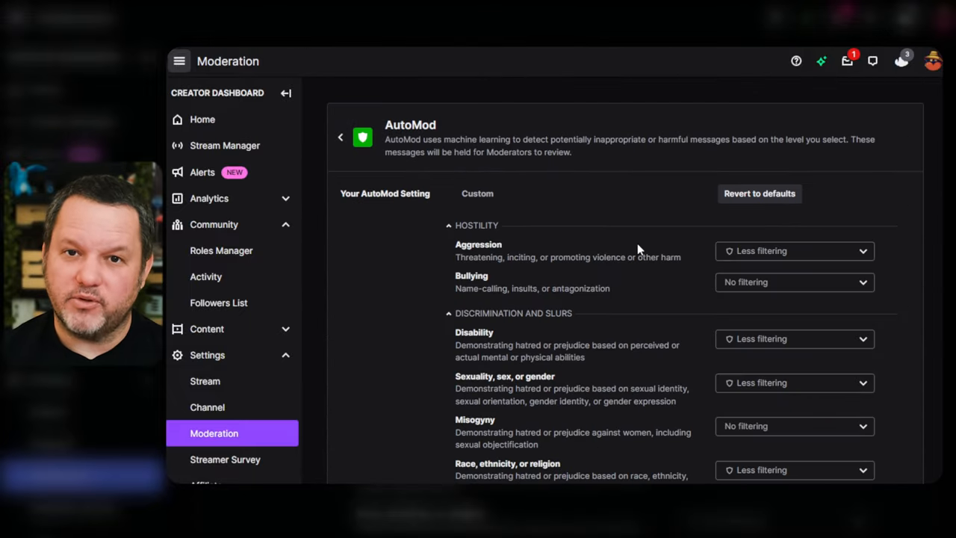
scroll("down", 3)
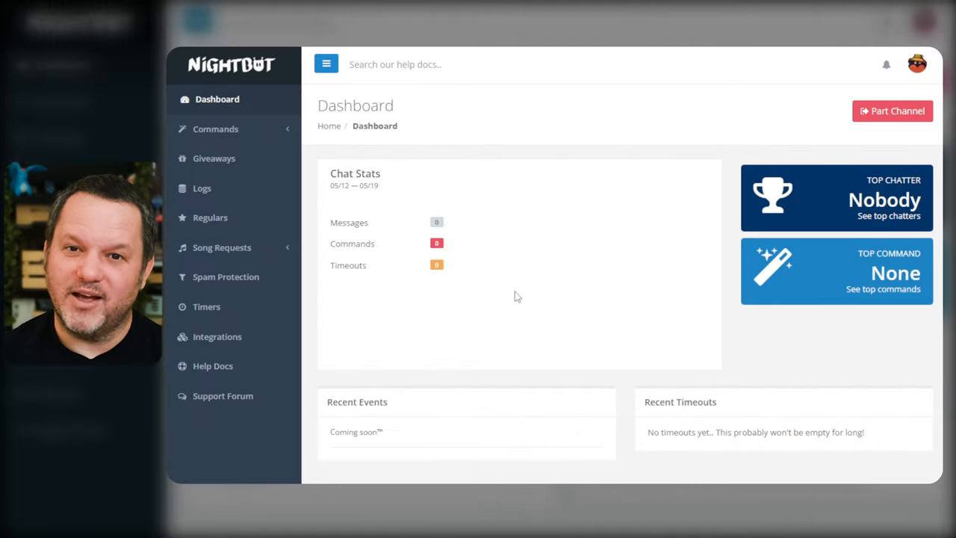
mouse_move(233, 287)
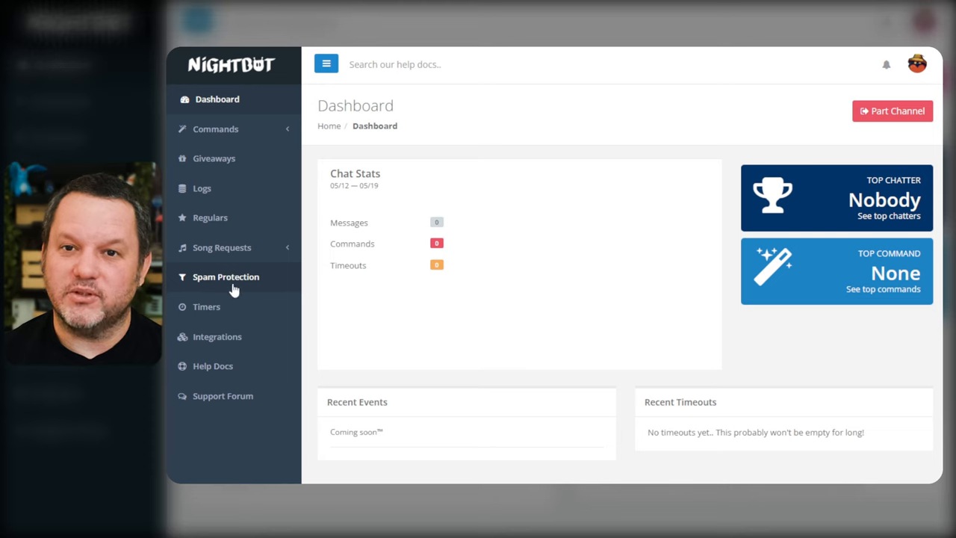
left_click(226, 276)
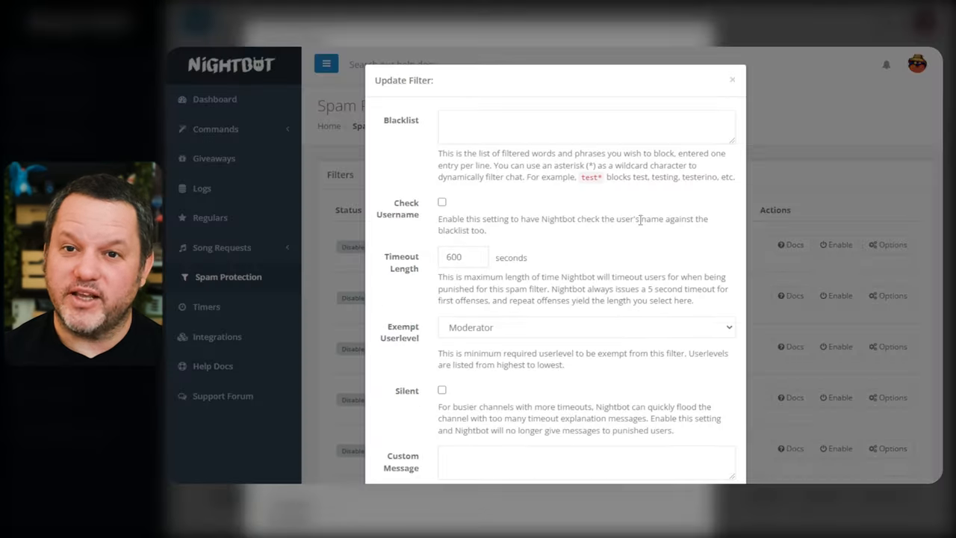
mouse_move(475, 384)
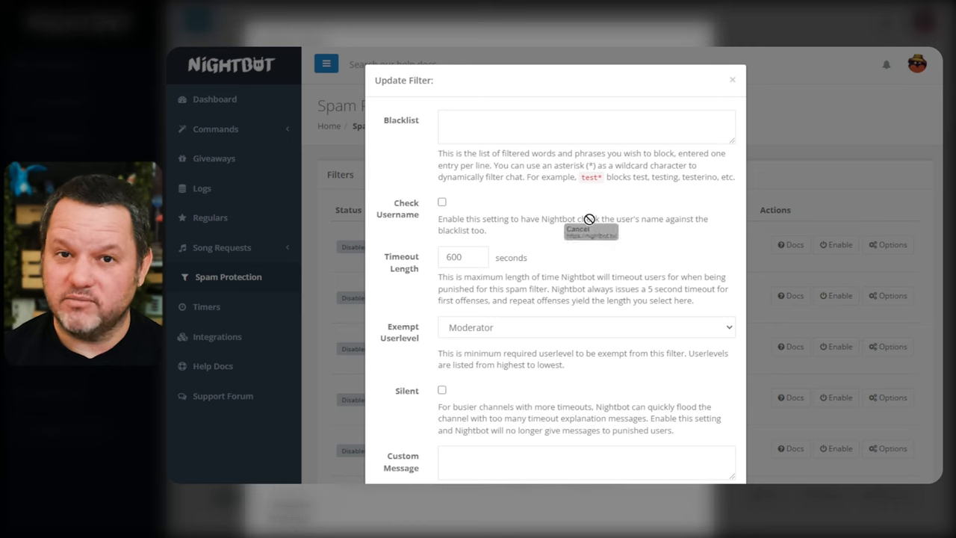
type("https://nightbot.tv/")
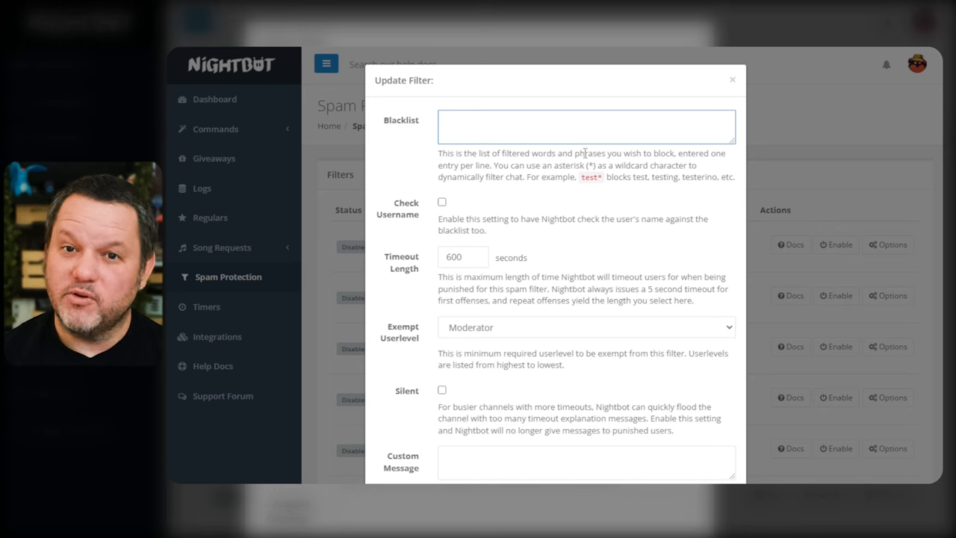
left_click(732, 81)
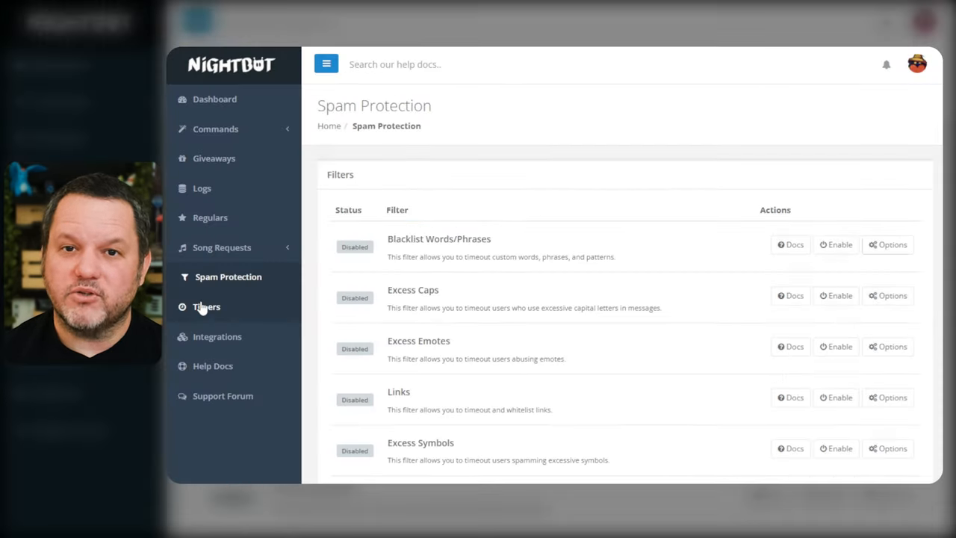
Step: Add a new timer named 'follow remind' with the message "If you're ... don't forget to hit ... follow button"
left_click(206, 308)
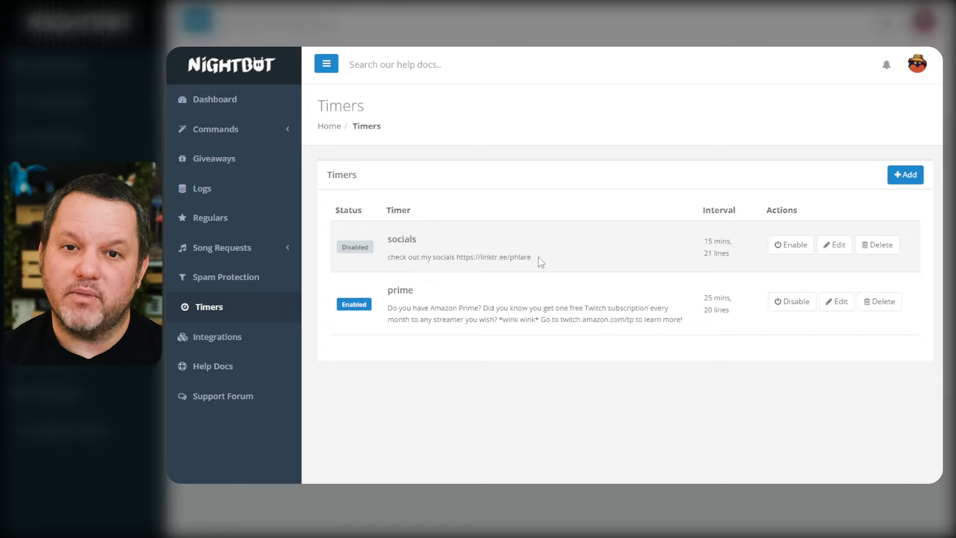
left_click(906, 173)
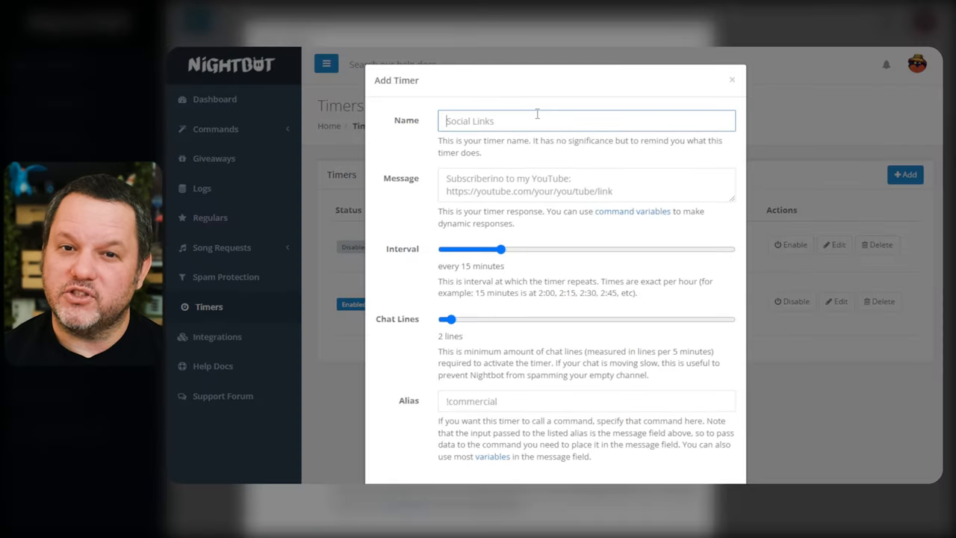
type("follow remind")
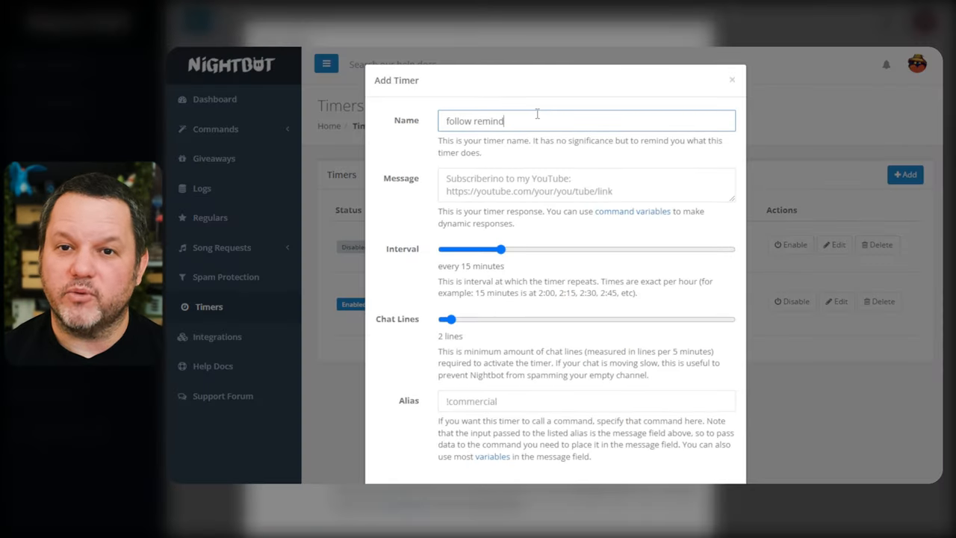
left_click(586, 185)
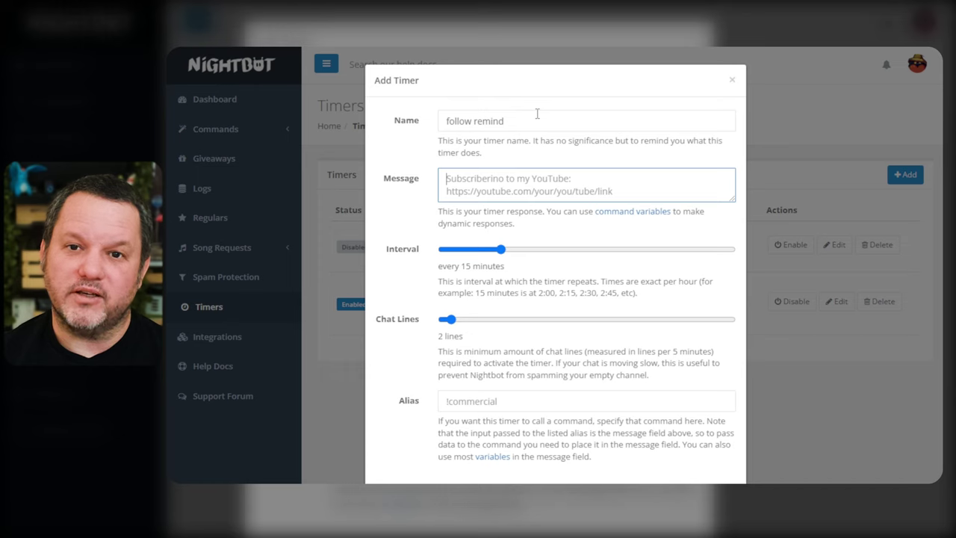
type("If you're enjoying the")
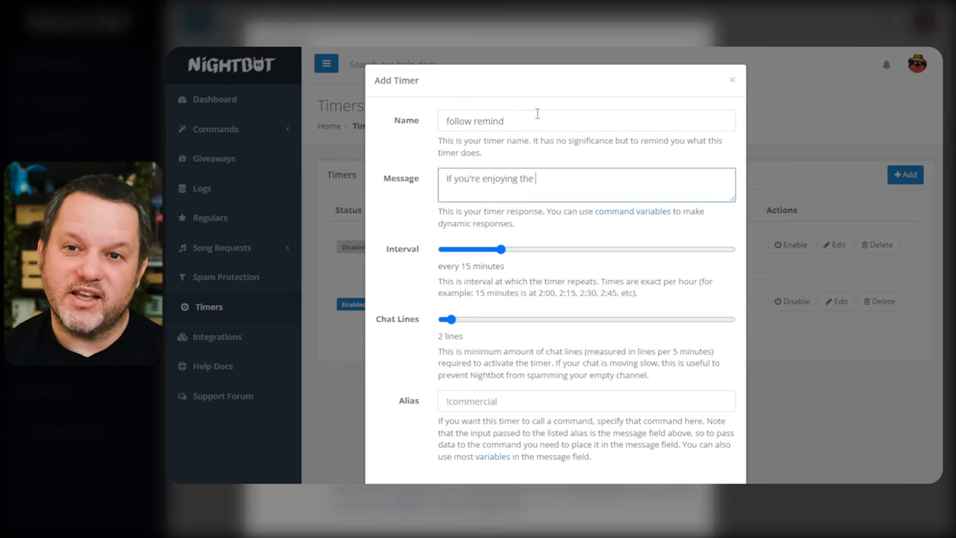
type("stream, don't fo")
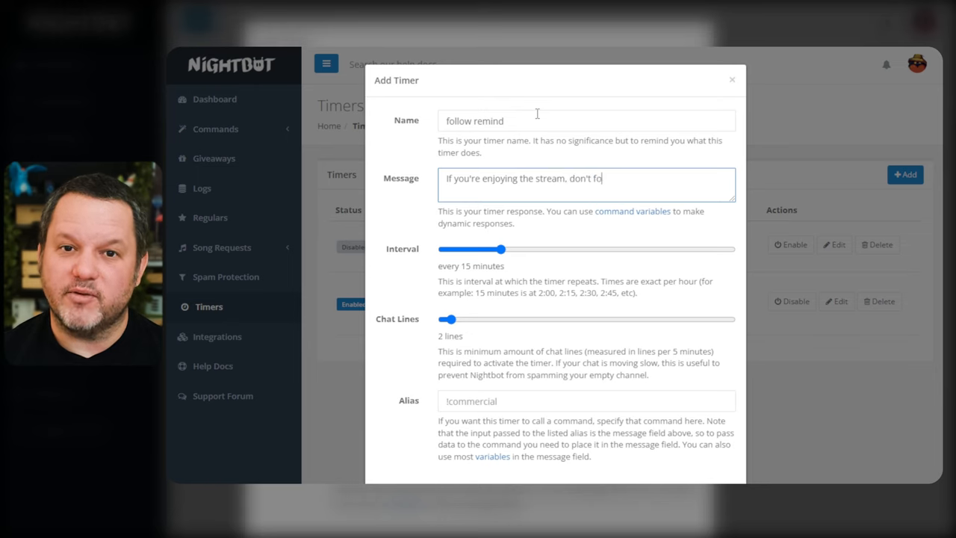
type("rget to hit the fo")
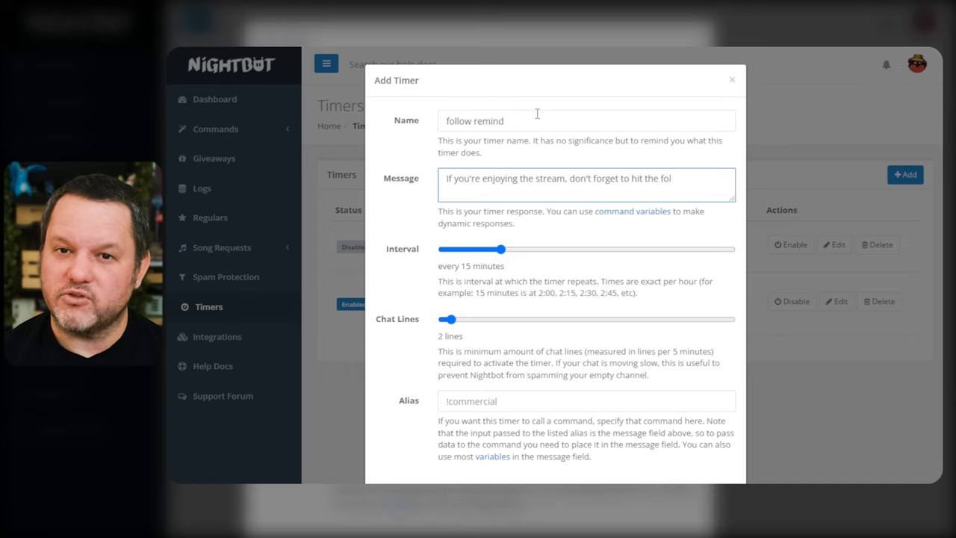
type("low button")
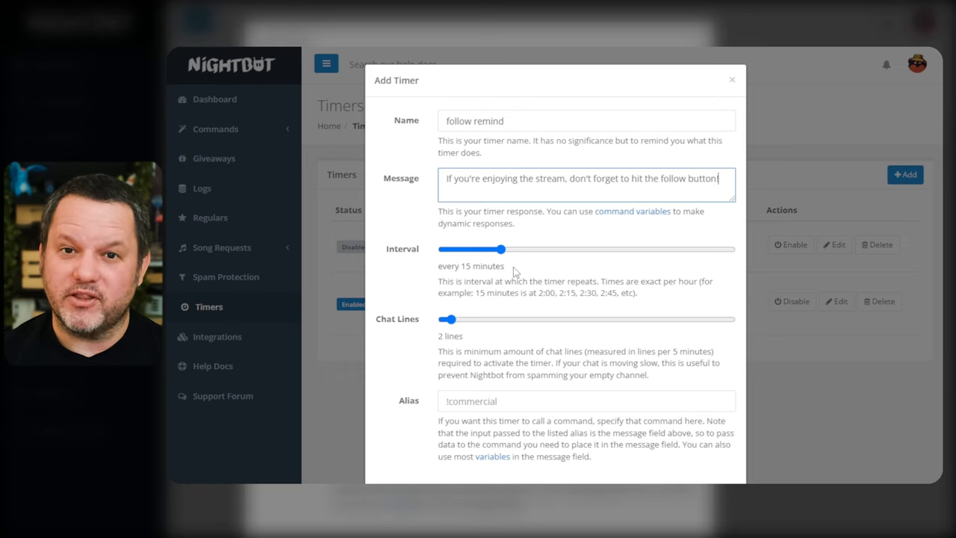
Step: Set the timer's interval to 30 minutes and required chat lines to 20
left_click_drag(502, 250, 573, 250)
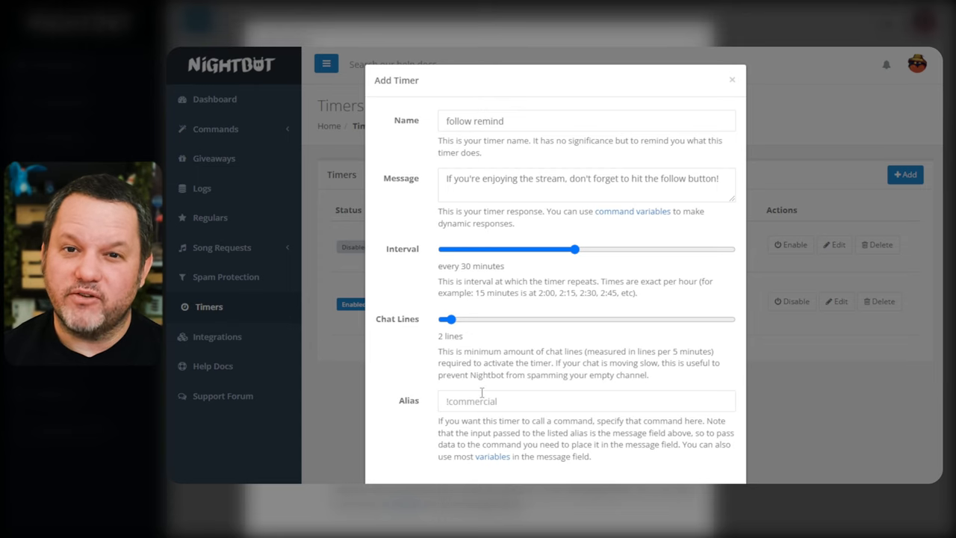
left_click_drag(449, 319, 473, 319)
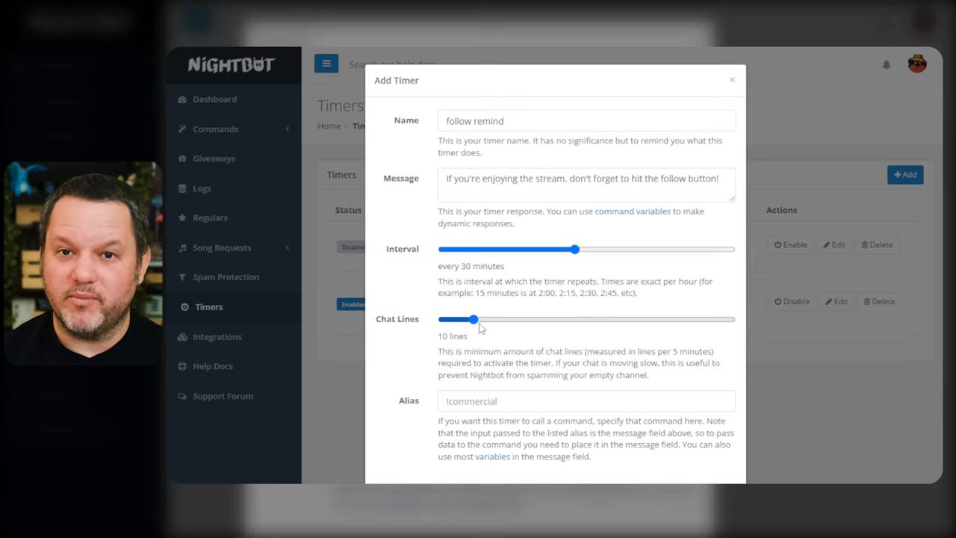
left_click_drag(473, 319, 500, 319)
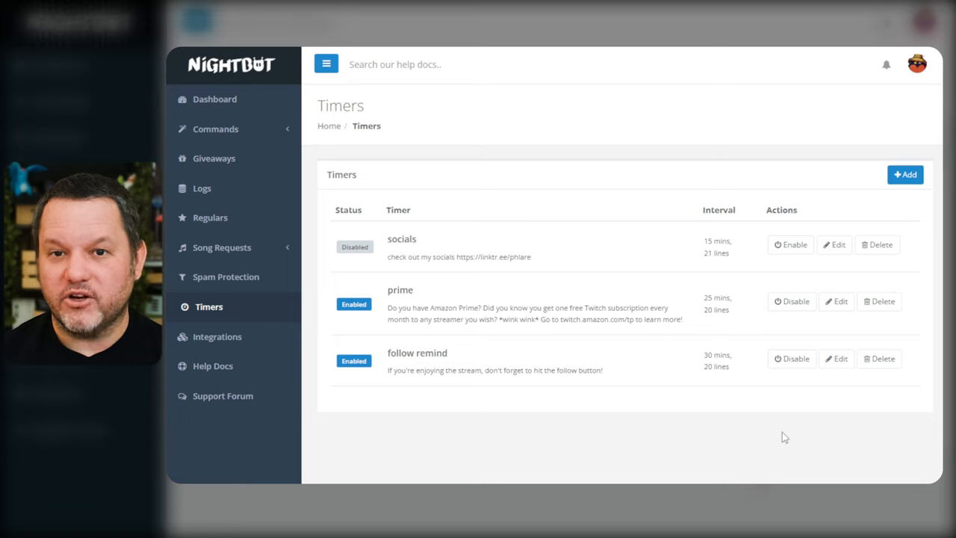
mouse_move(789, 382)
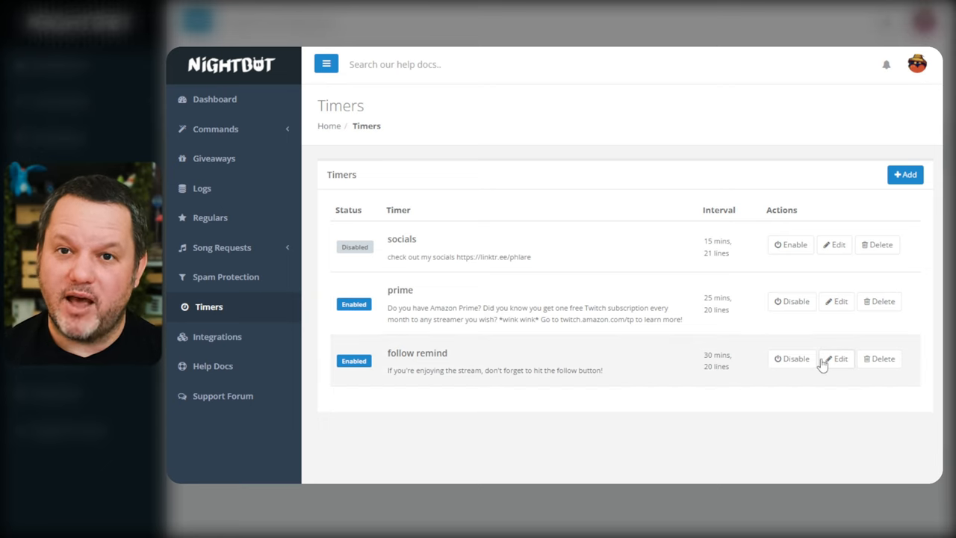
Step: Reopen the 'follow remind' timer's edit form showing its 30-minute, 20-line settings
left_click(837, 359)
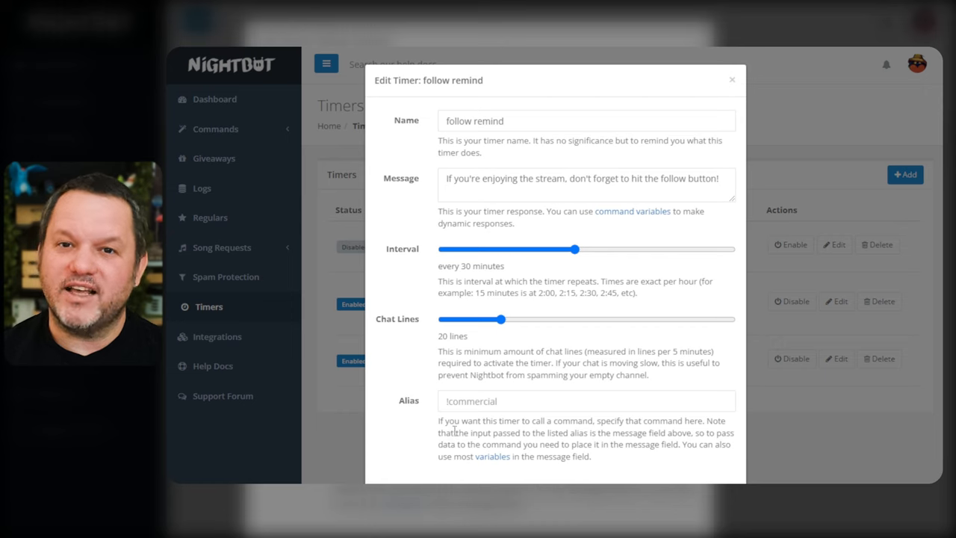